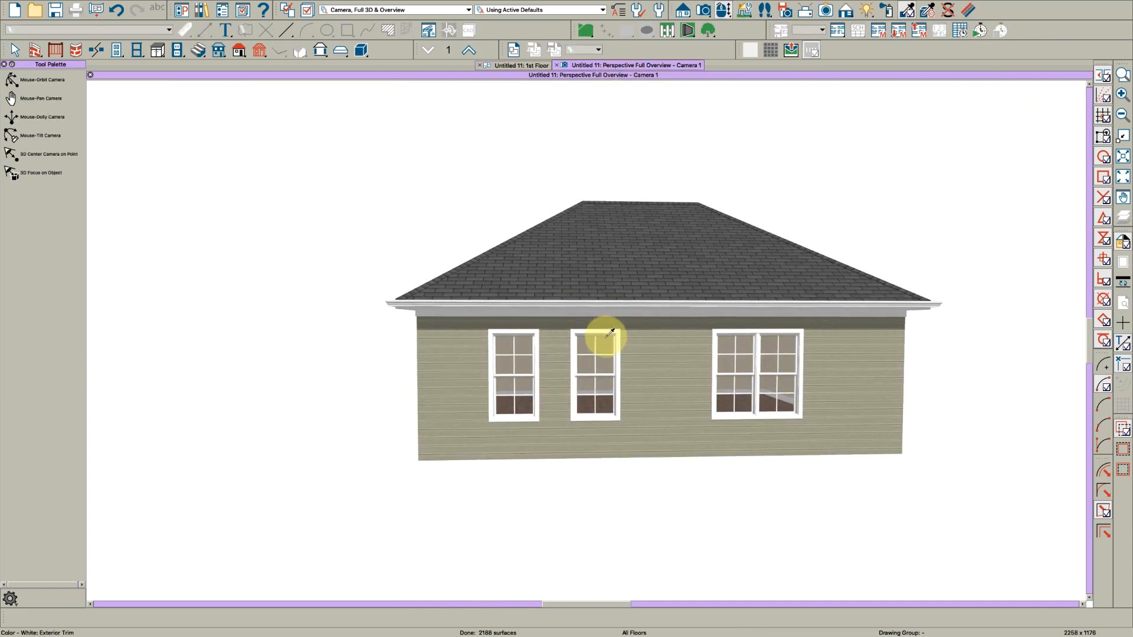
# Orbit the 3D view toward the side wall to bring its three double-hung windows into view
pyautogui.moveTo(607, 336); pyautogui.dragTo(545, 361)
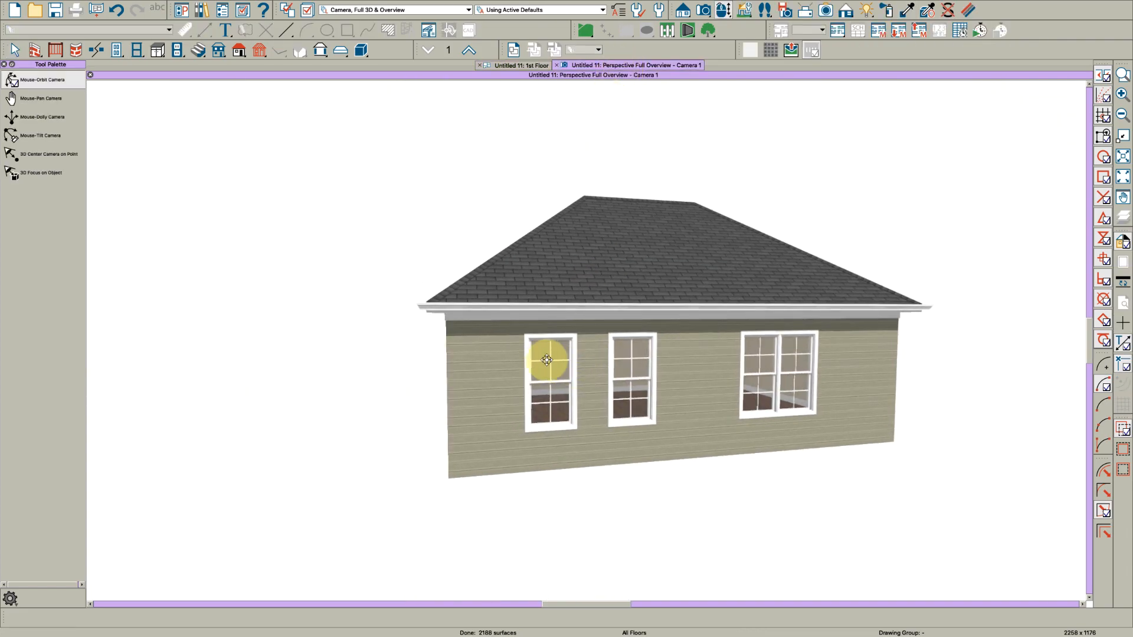
pyautogui.moveTo(546, 361); pyautogui.dragTo(560, 367)
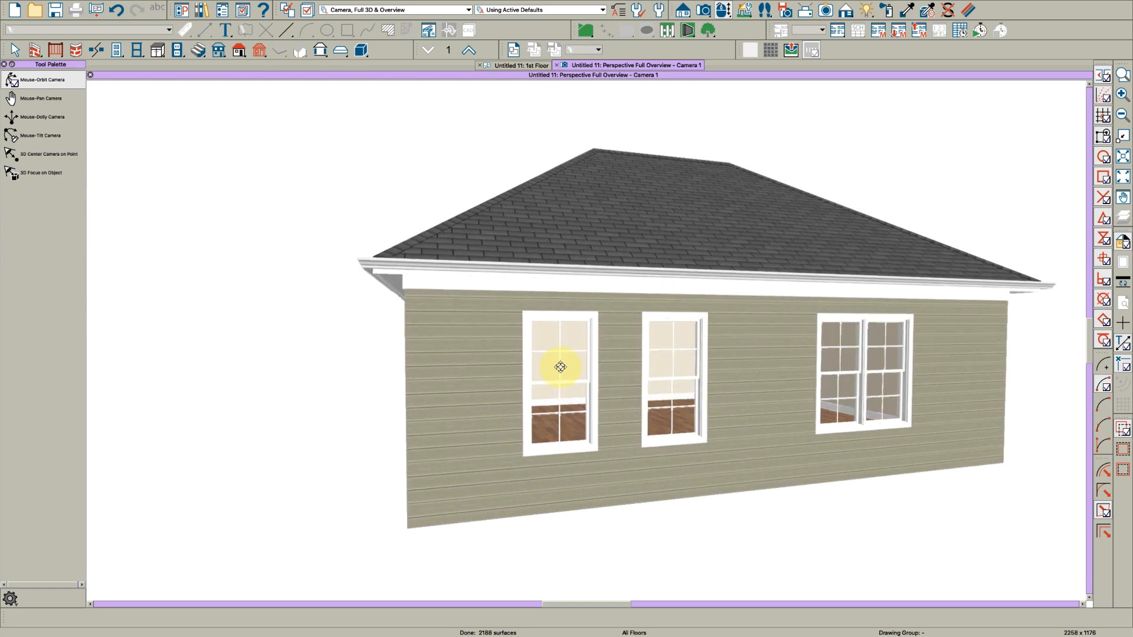
pyautogui.moveTo(559, 367); pyautogui.dragTo(559, 361)
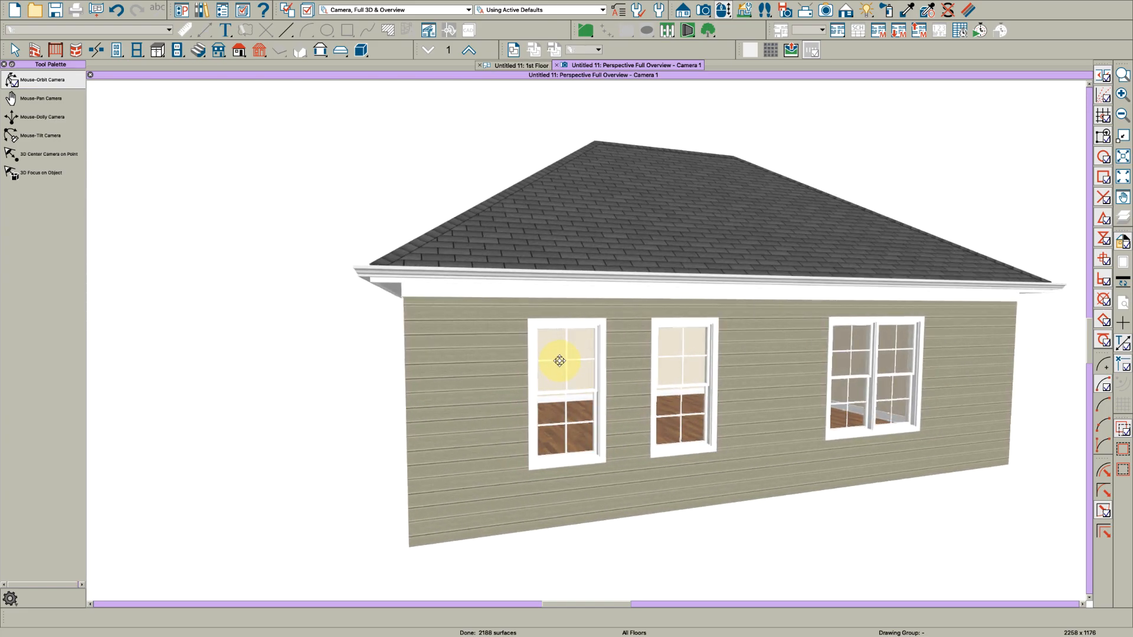
pyautogui.moveTo(559, 361); pyautogui.dragTo(612, 381)
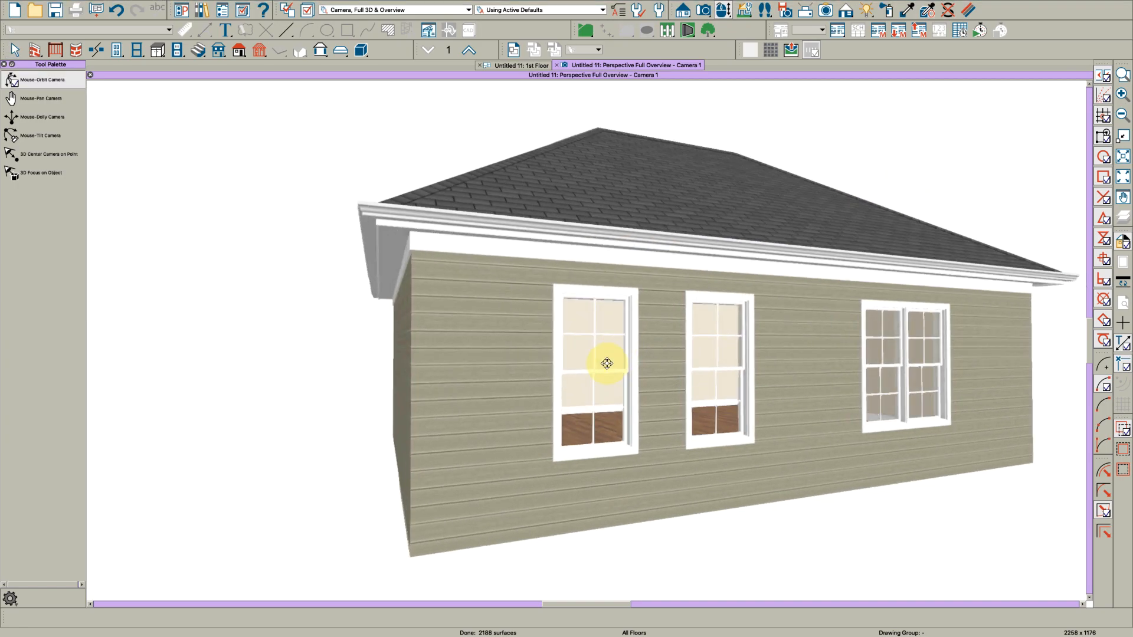
pyautogui.moveTo(607, 364); pyautogui.dragTo(590, 330)
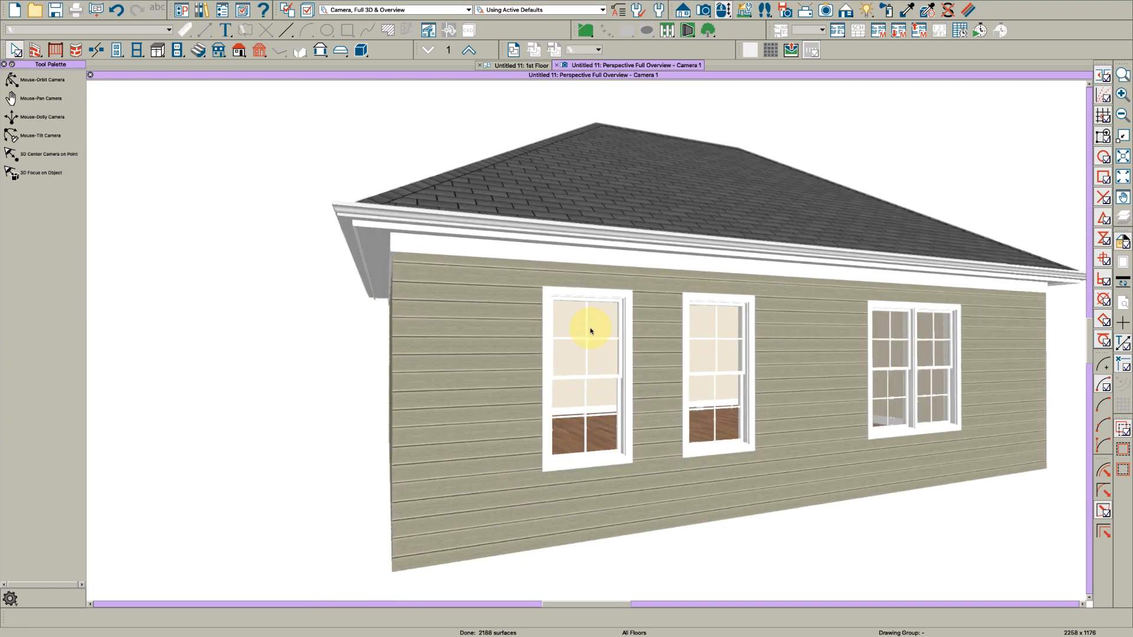
# Enable Use Exterior Lintel on the left window and start choosing its profile from the library
pyautogui.doubleClick(588, 331)
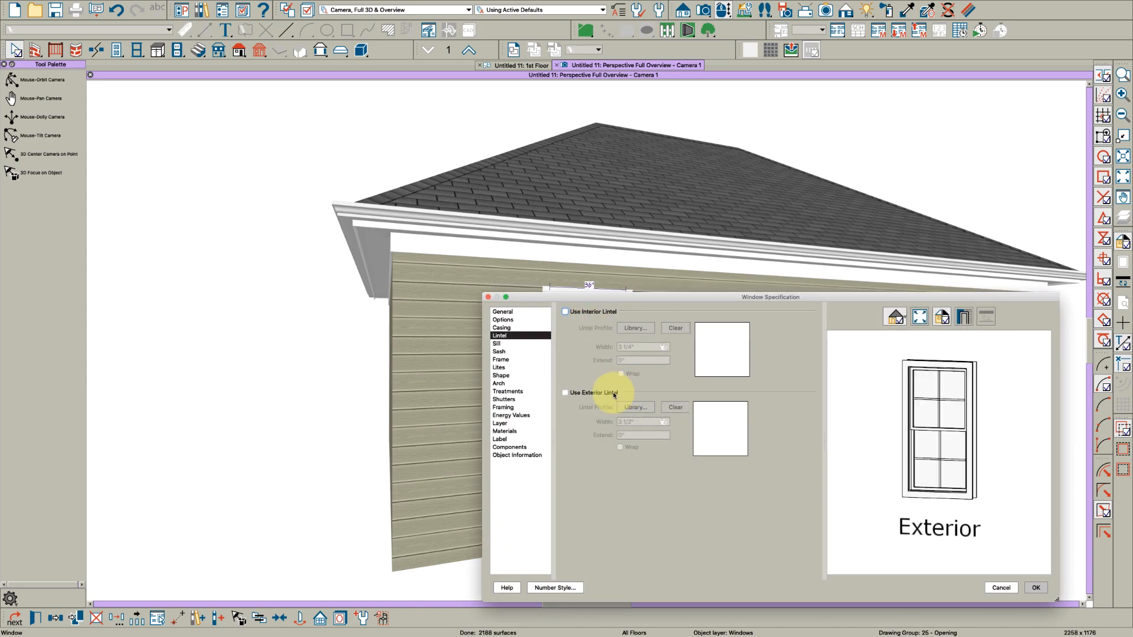
pyautogui.click(565, 391)
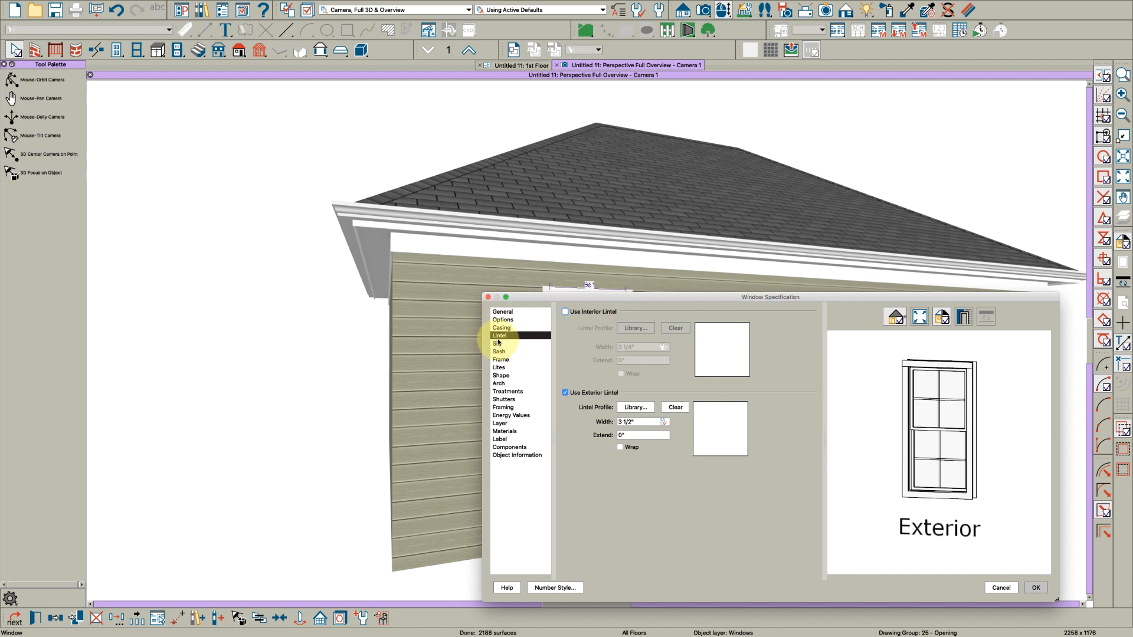
pyautogui.click(634, 407)
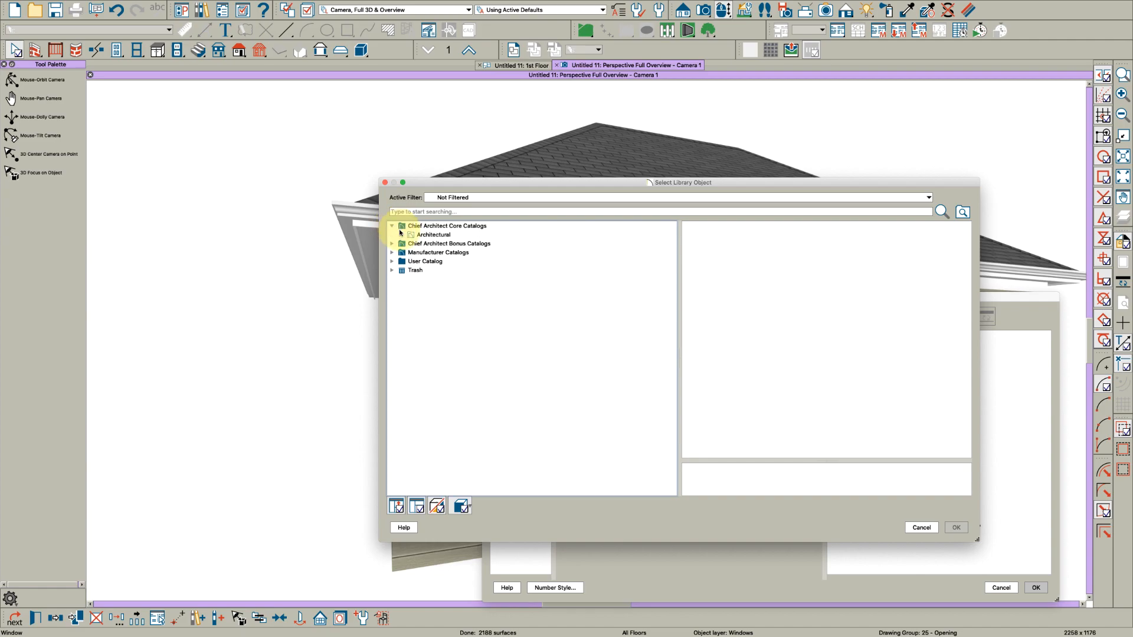
# Browse the Core Catalogs Architectural moldings down to the Crown Molding profiles
pyautogui.click(410, 234)
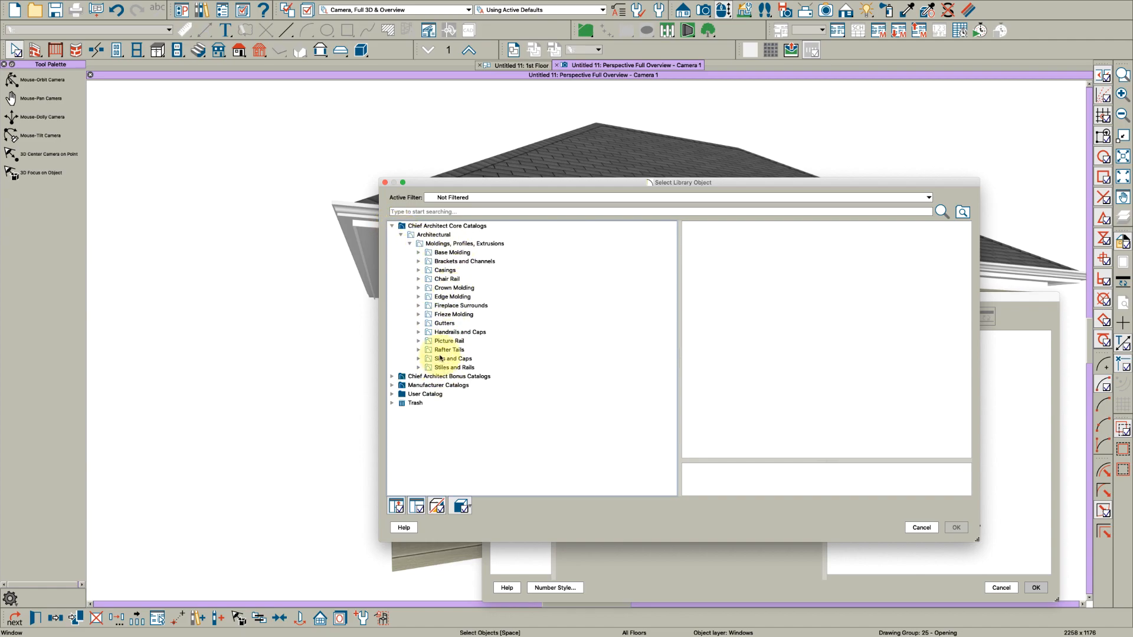
pyautogui.click(449, 349)
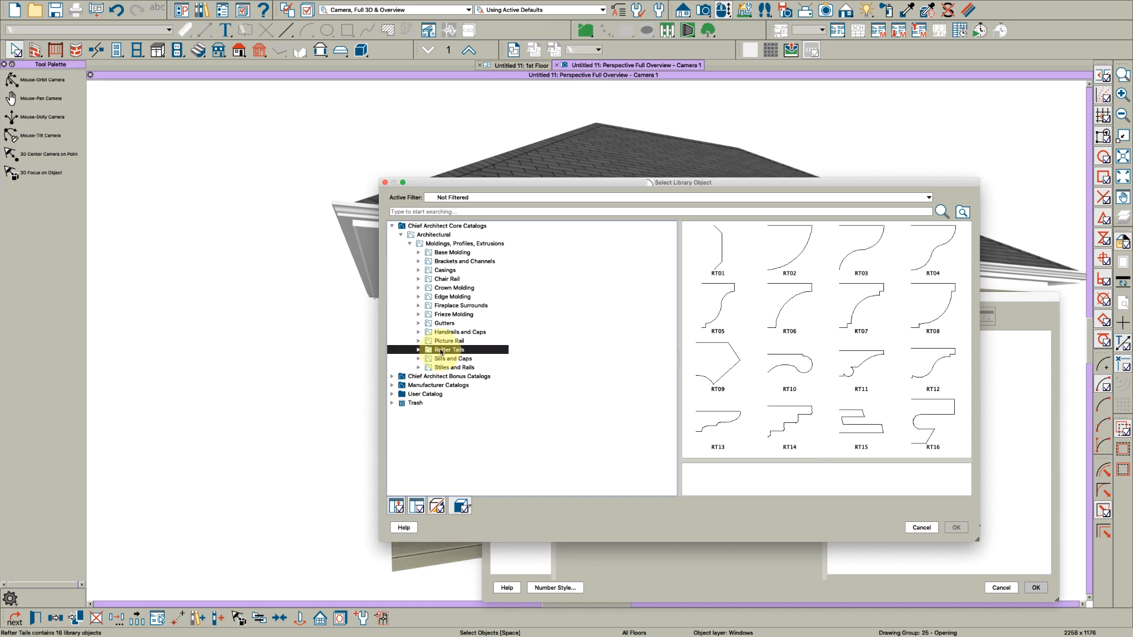
pyautogui.click(448, 340)
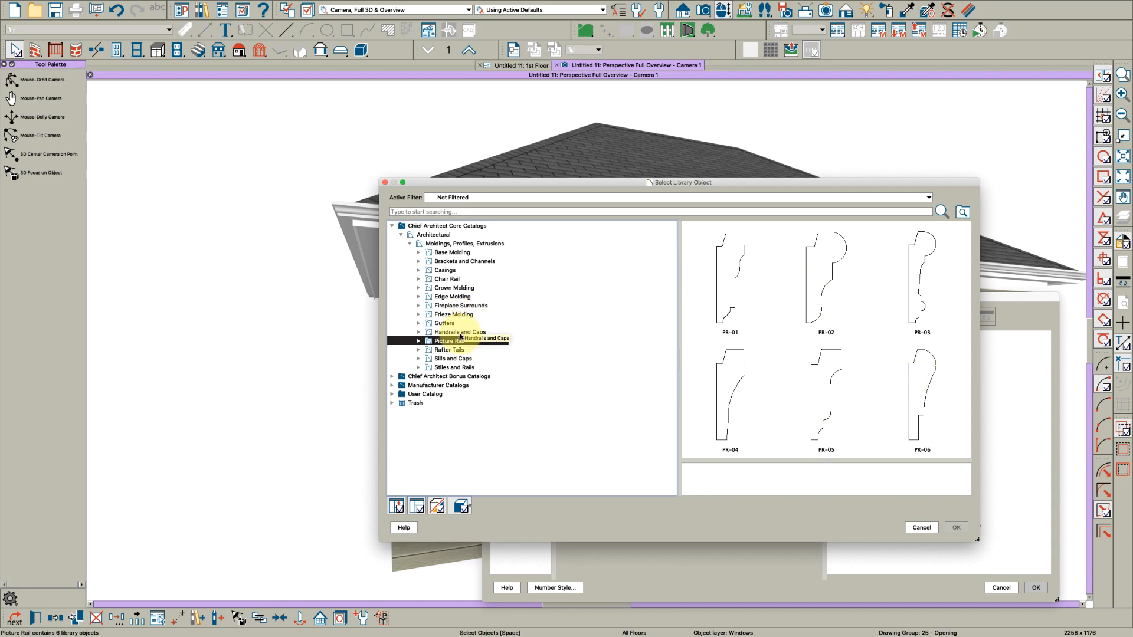
pyautogui.click(459, 332)
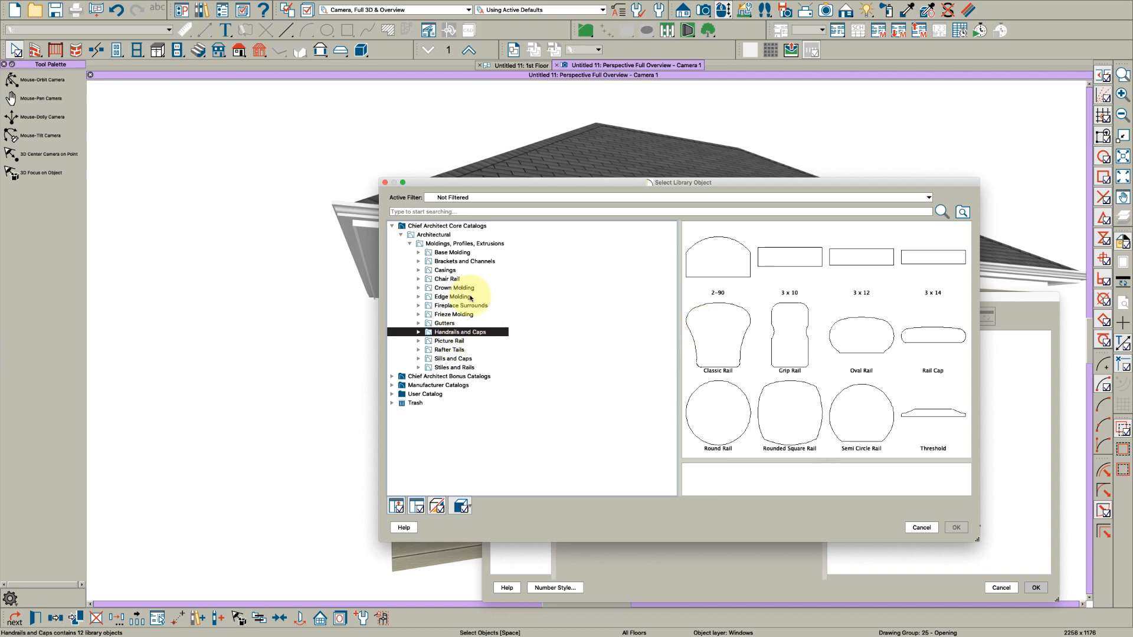
pyautogui.click(449, 297)
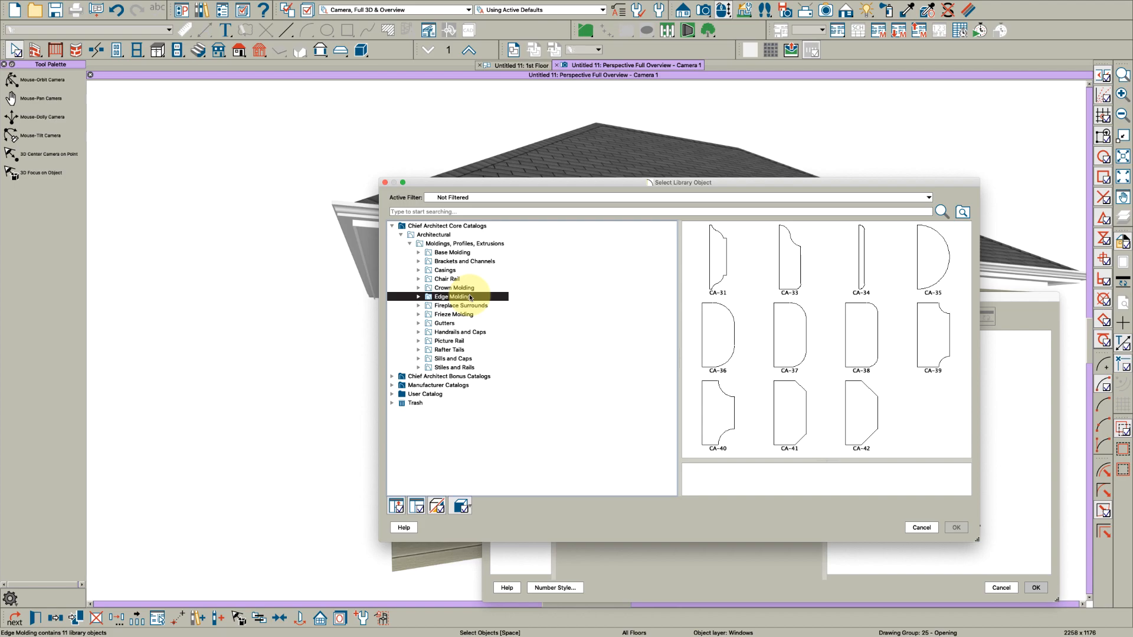
pyautogui.click(453, 288)
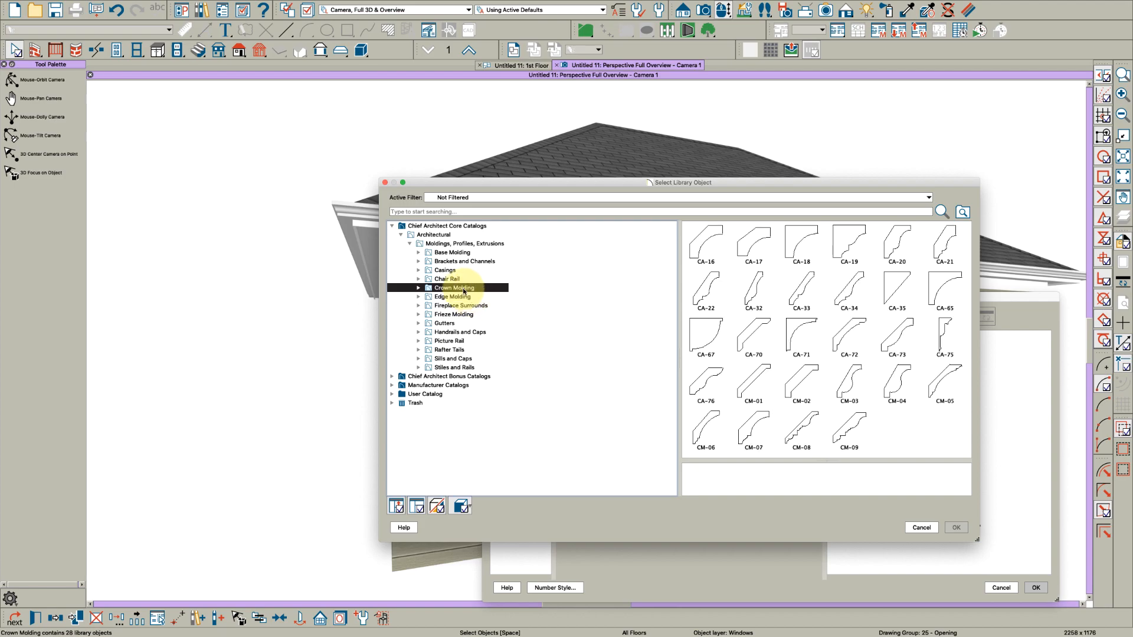
pyautogui.moveTo(466, 293)
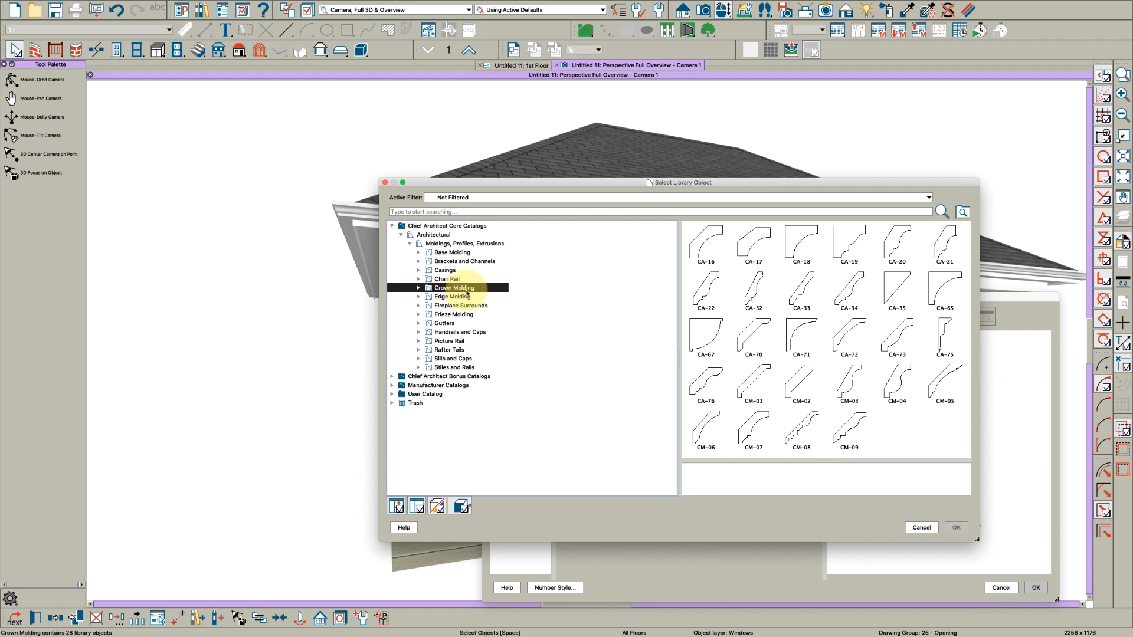
# Assign the CA-19 crown molding as the exterior lintel profile
pyautogui.click(849, 243)
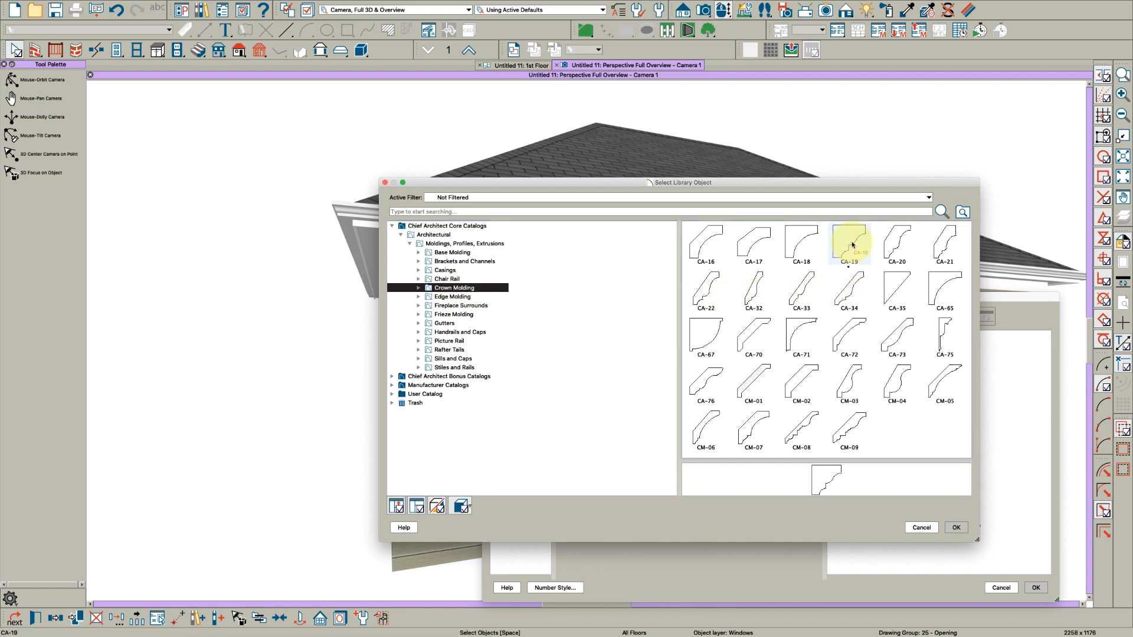
pyautogui.click(954, 528)
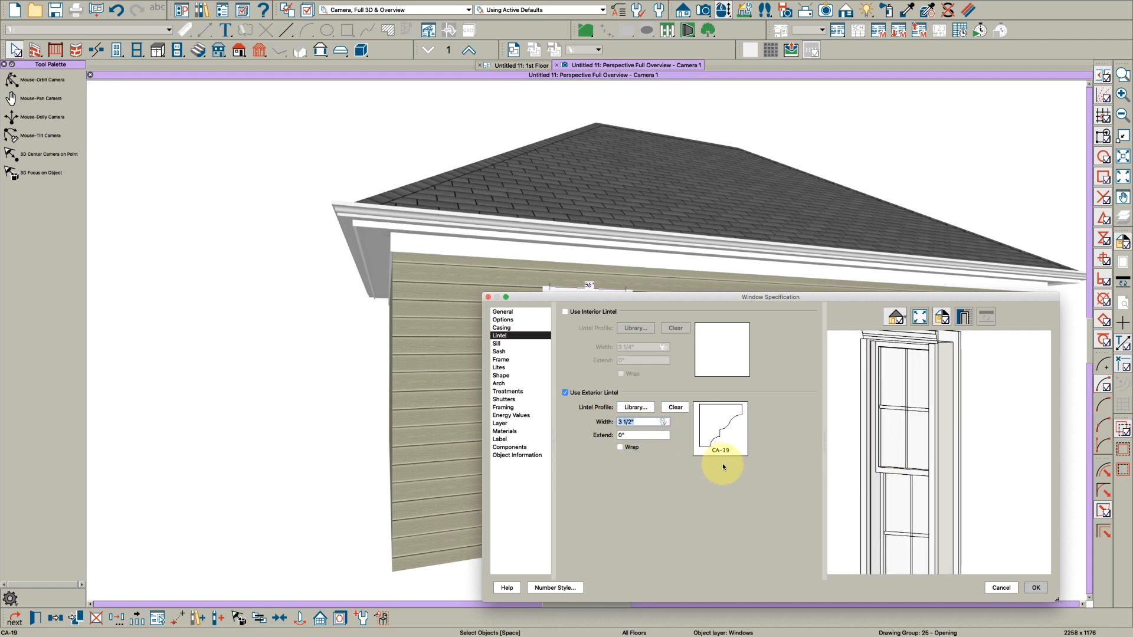
# Set the exterior lintel Width to 12" and return to the molding profile library
pyautogui.write('12"')
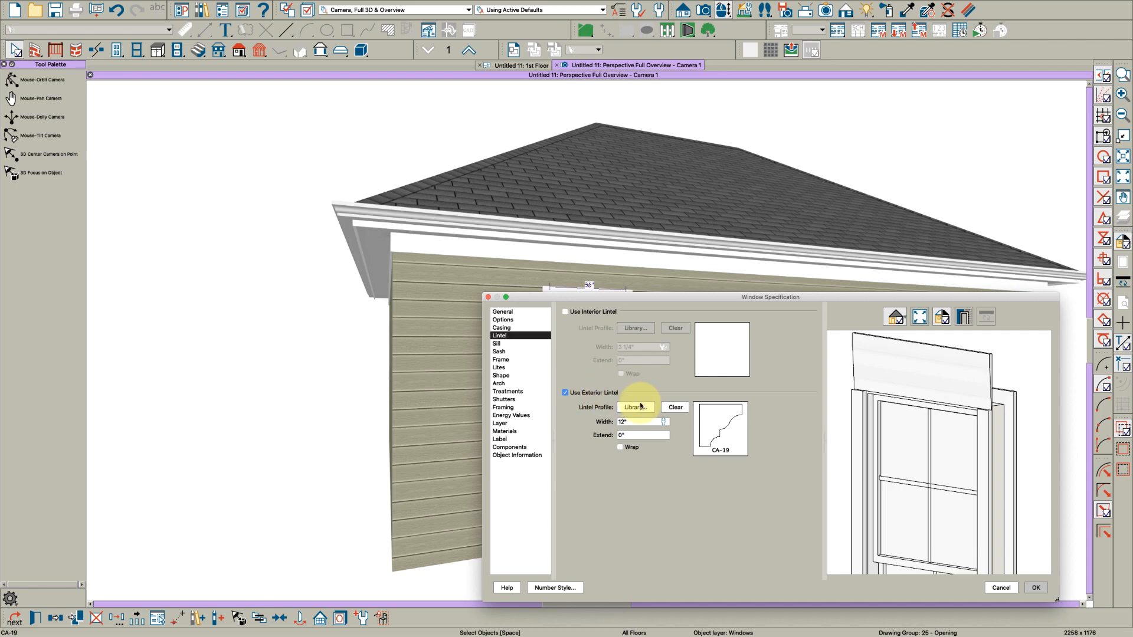
pyautogui.click(634, 407)
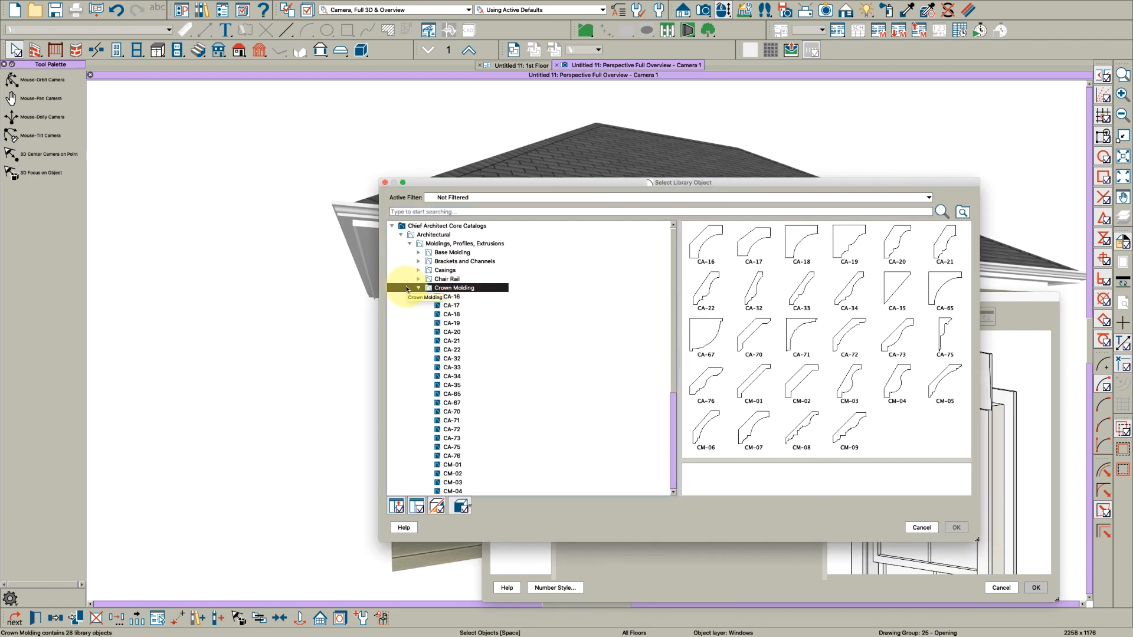
# Collapse the catalog folders and cancel out of the profile library, keeping CA-19
pyautogui.click(417, 288)
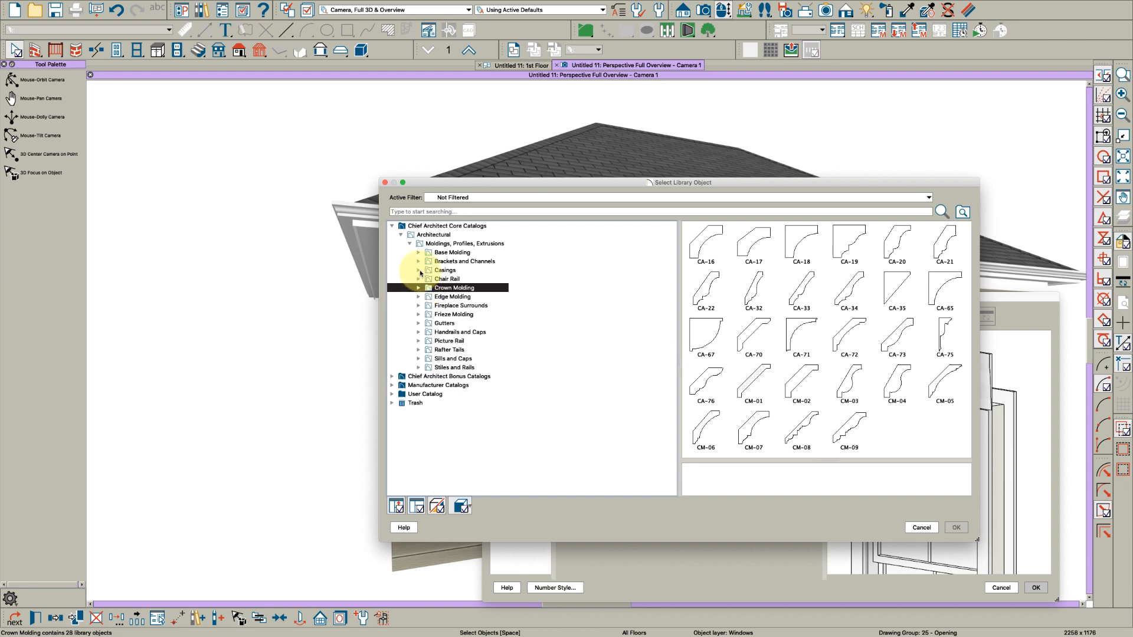
pyautogui.click(417, 269)
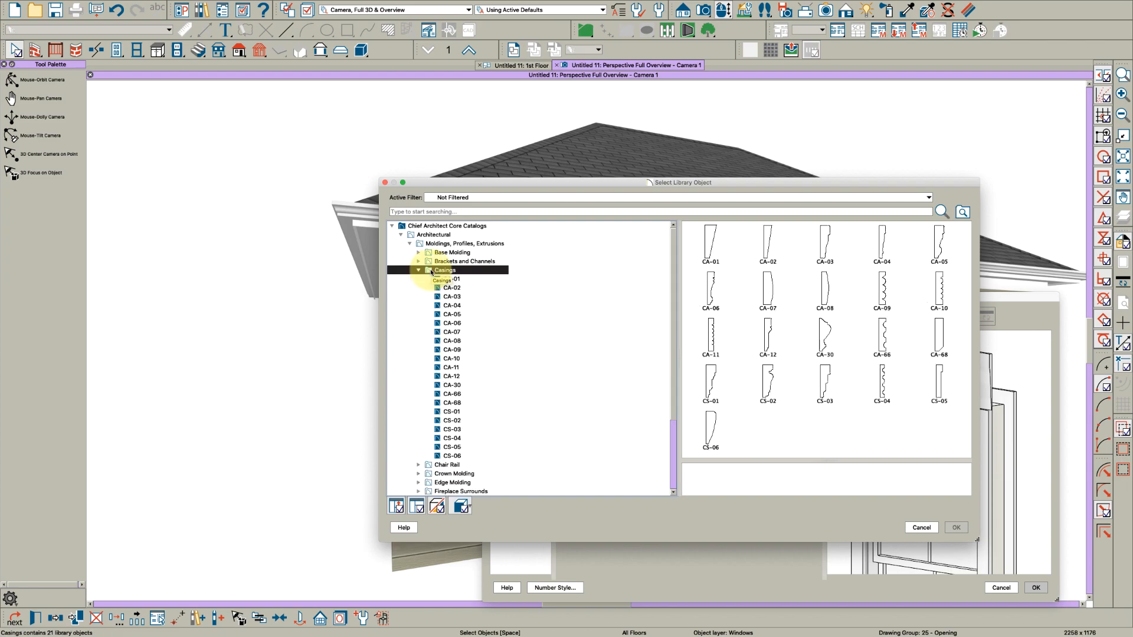
pyautogui.click(418, 261)
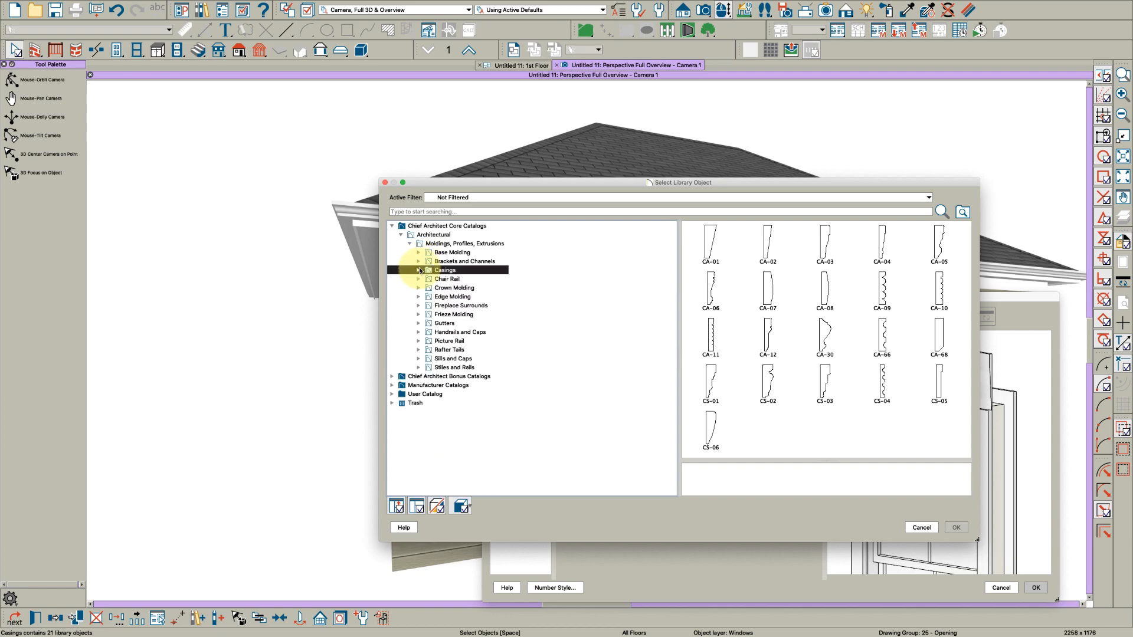
pyautogui.click(391, 376)
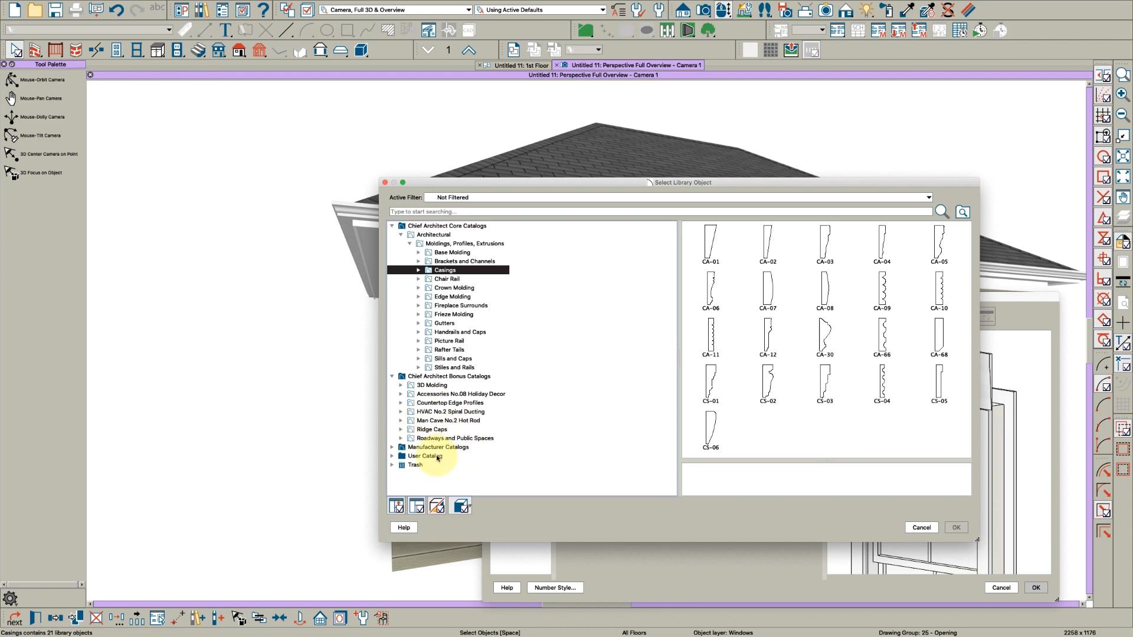
pyautogui.scroll(-3)
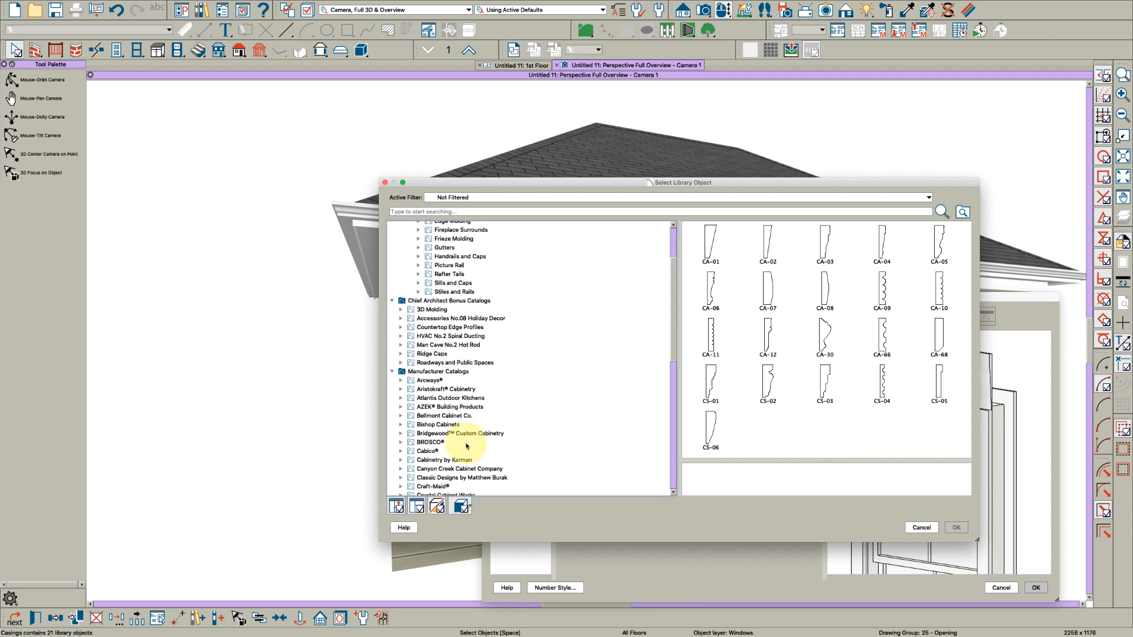
pyautogui.scroll(-3)
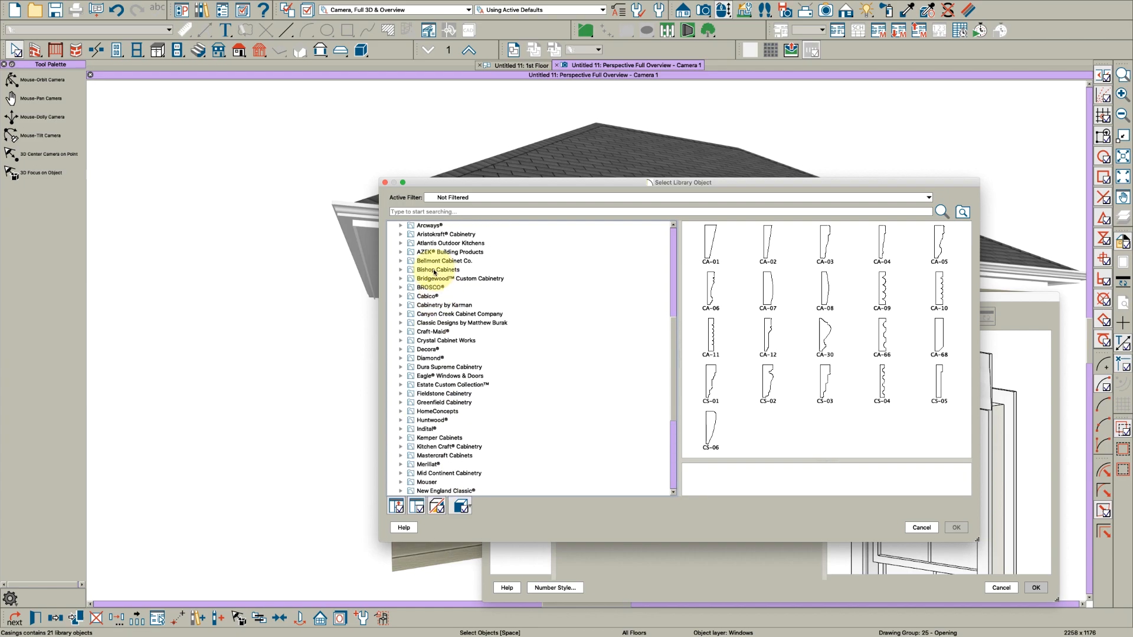
pyautogui.click(392, 227)
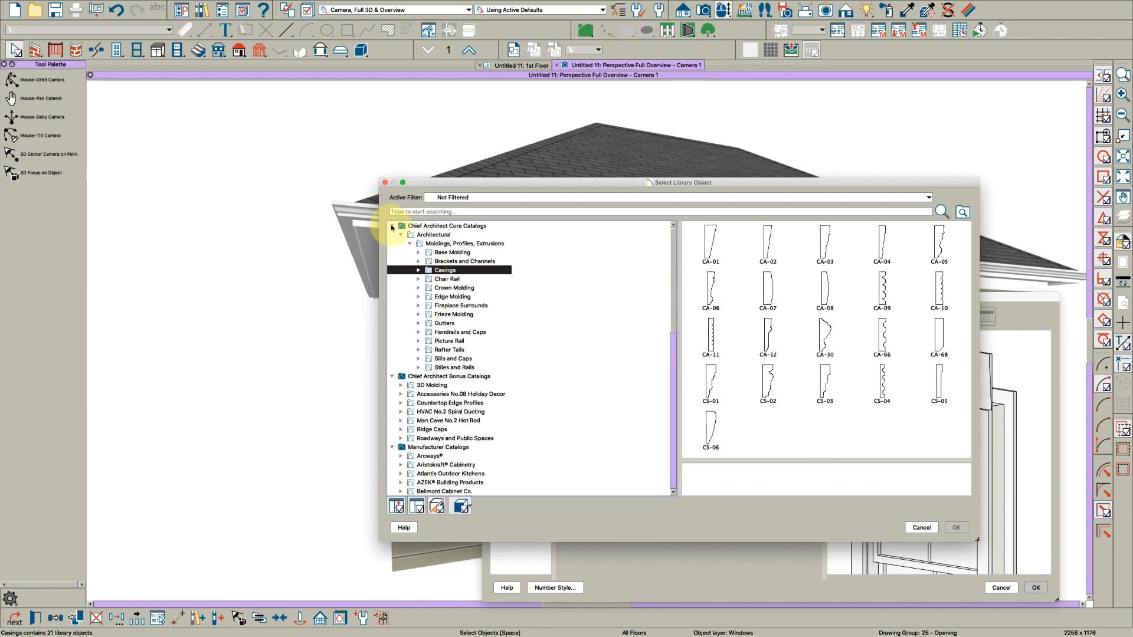
pyautogui.click(391, 225)
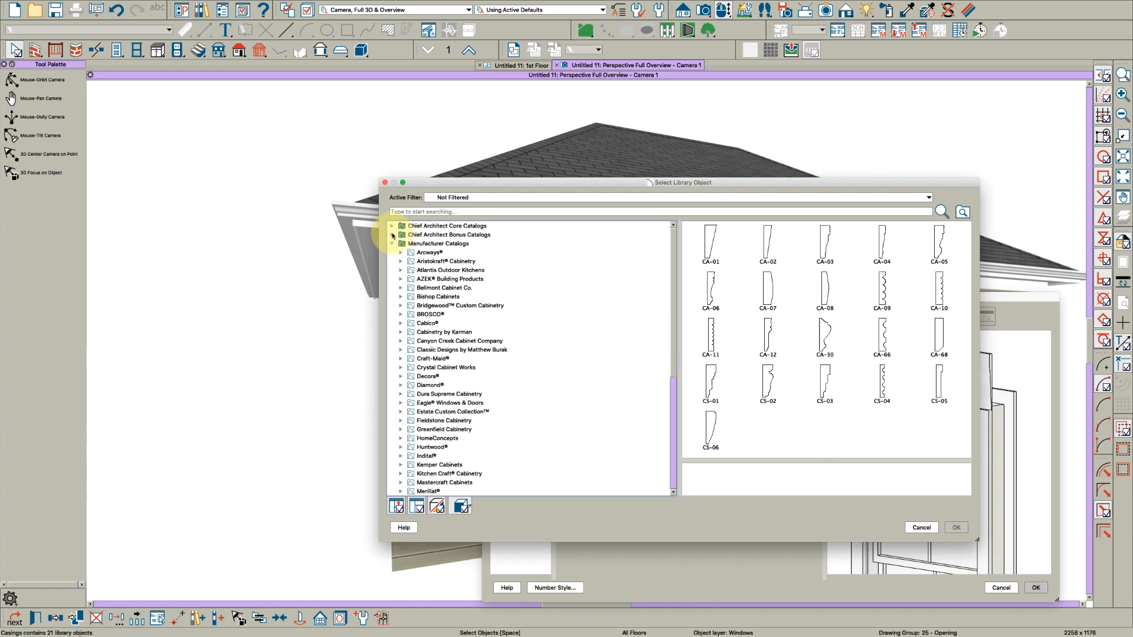
pyautogui.click(392, 243)
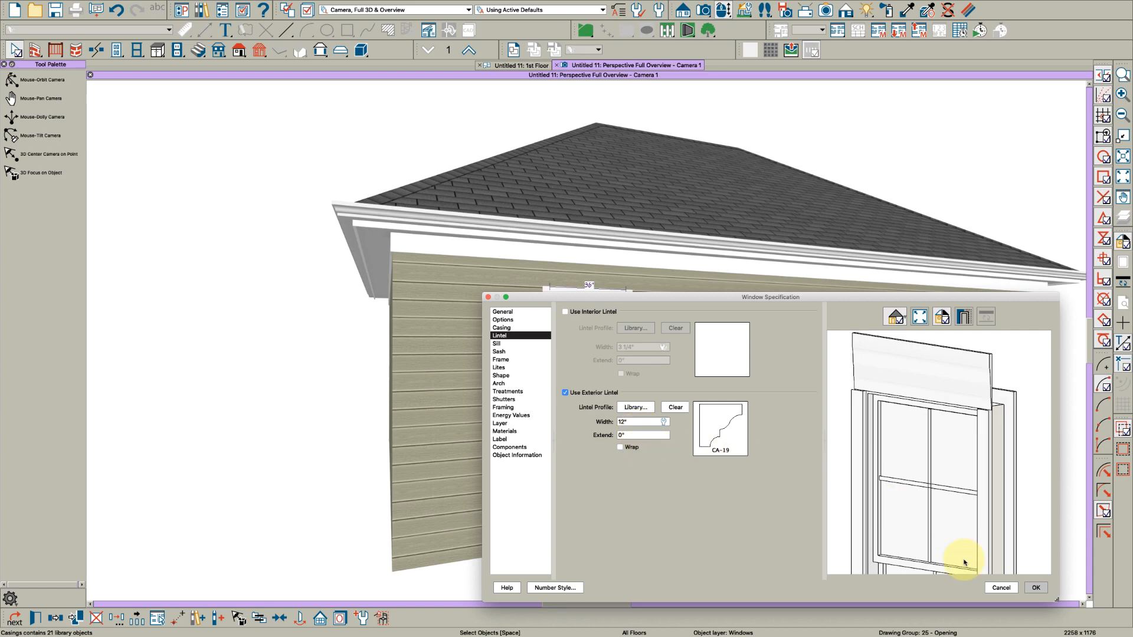
# Close the Window Specification and switch to the 1st Floor plan view
pyautogui.click(1035, 587)
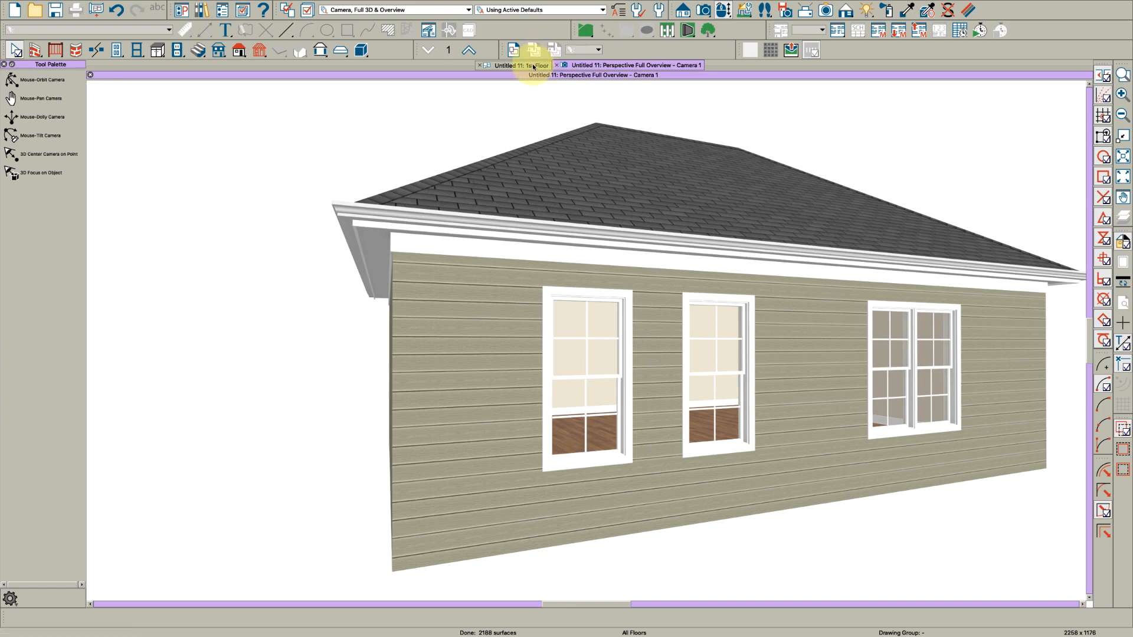
pyautogui.click(521, 65)
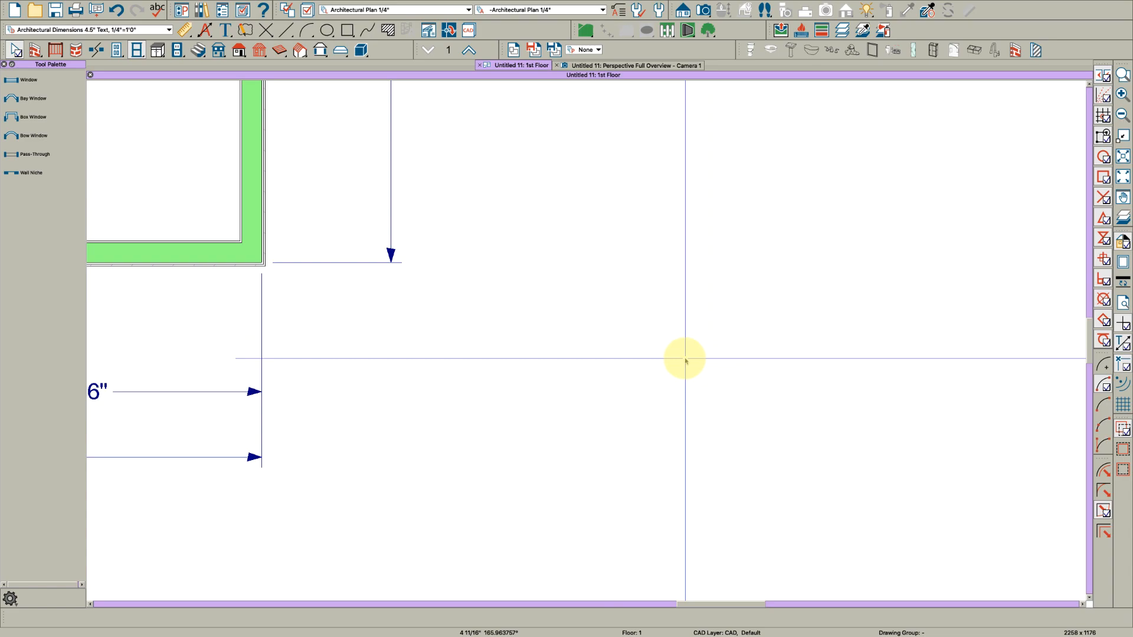
# Draw a rectangular polyline 1" wide by 24" tall in an empty area of the plan
pyautogui.moveTo(683, 361); pyautogui.dragTo(548, 365)
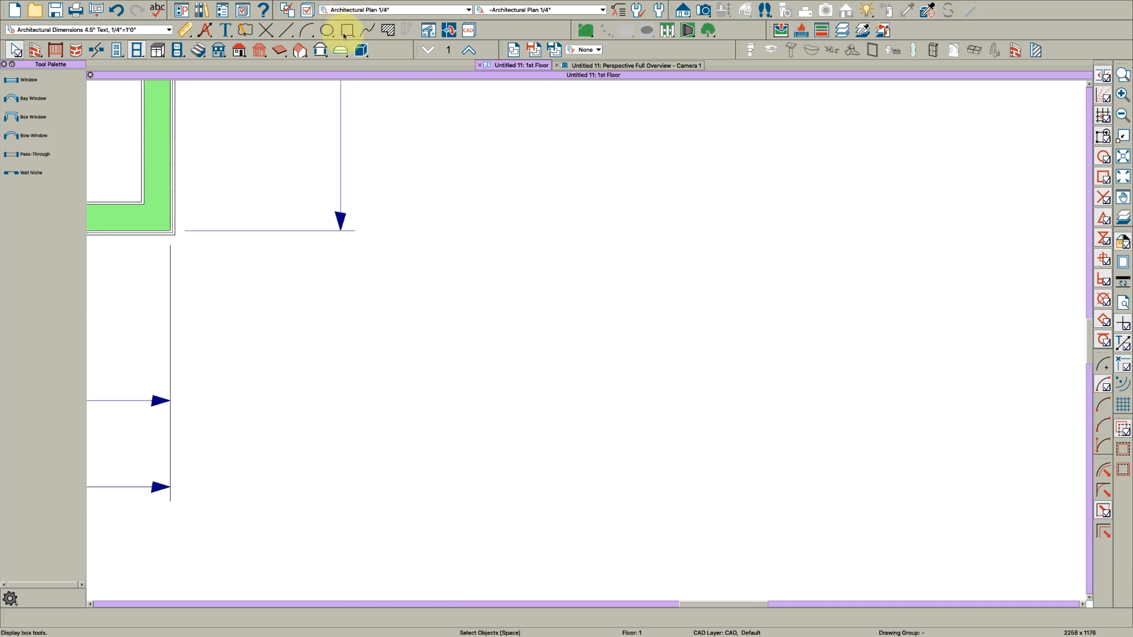
pyautogui.click(346, 31)
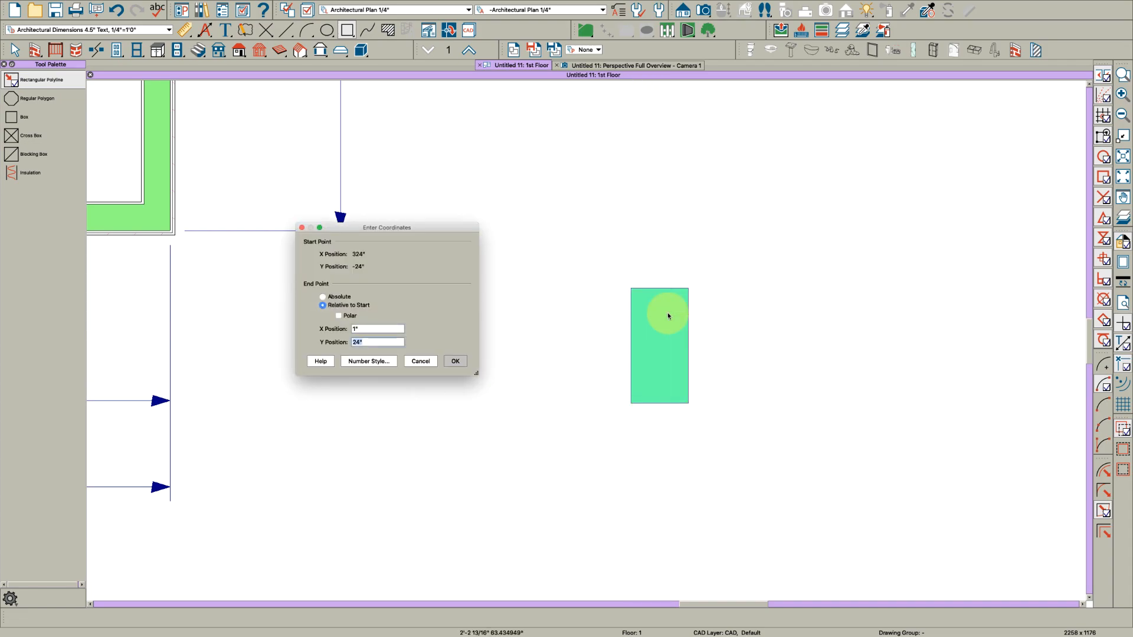
pyautogui.click(455, 361)
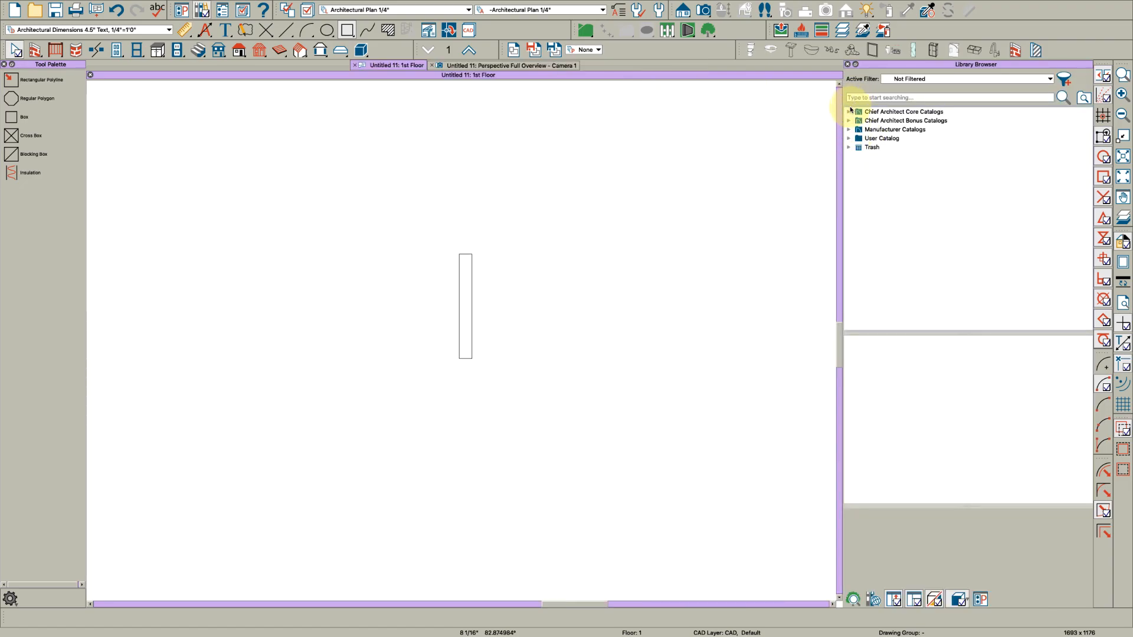
# Browse Core Catalogs > Architectural > Moldings to Crown Molding and select CA-34 with its context actions
pyautogui.click(850, 111)
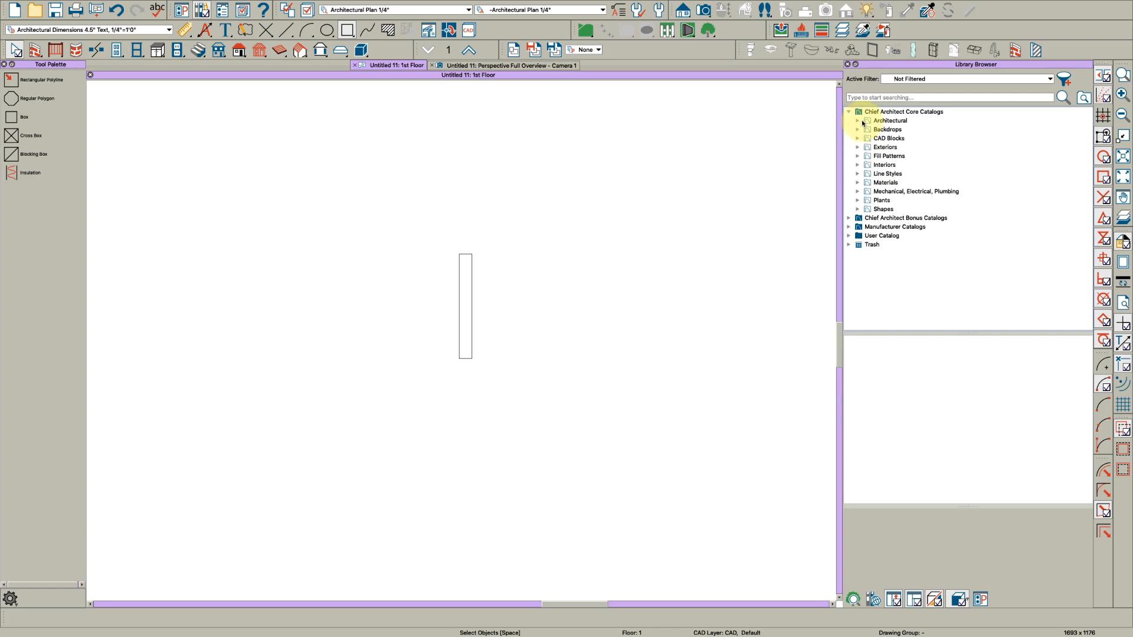
pyautogui.click(856, 120)
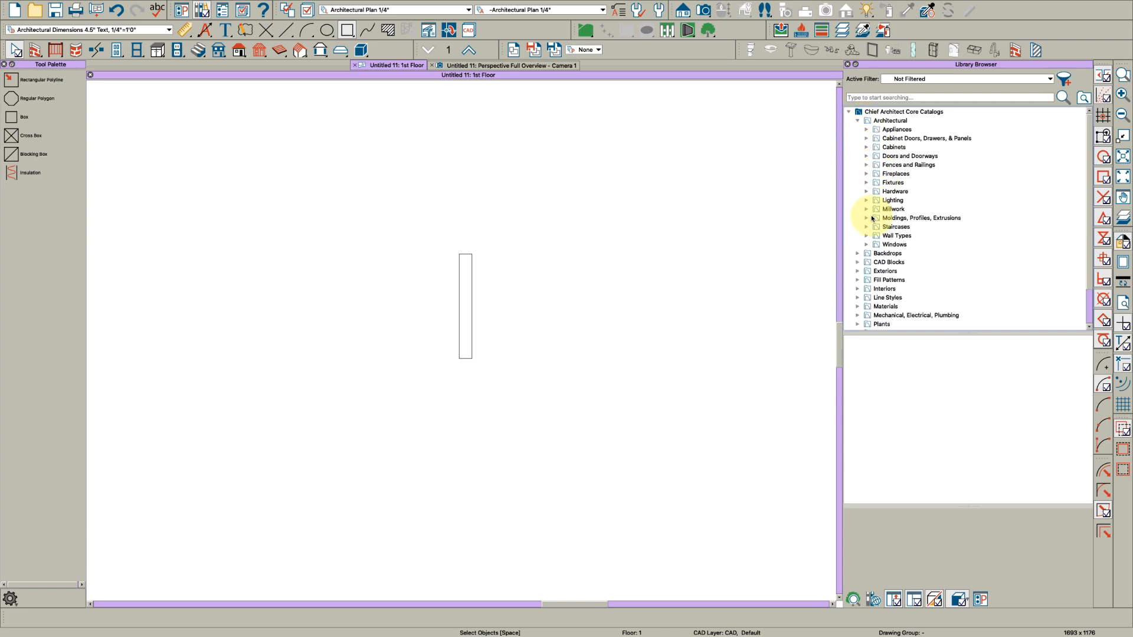
pyautogui.click(866, 217)
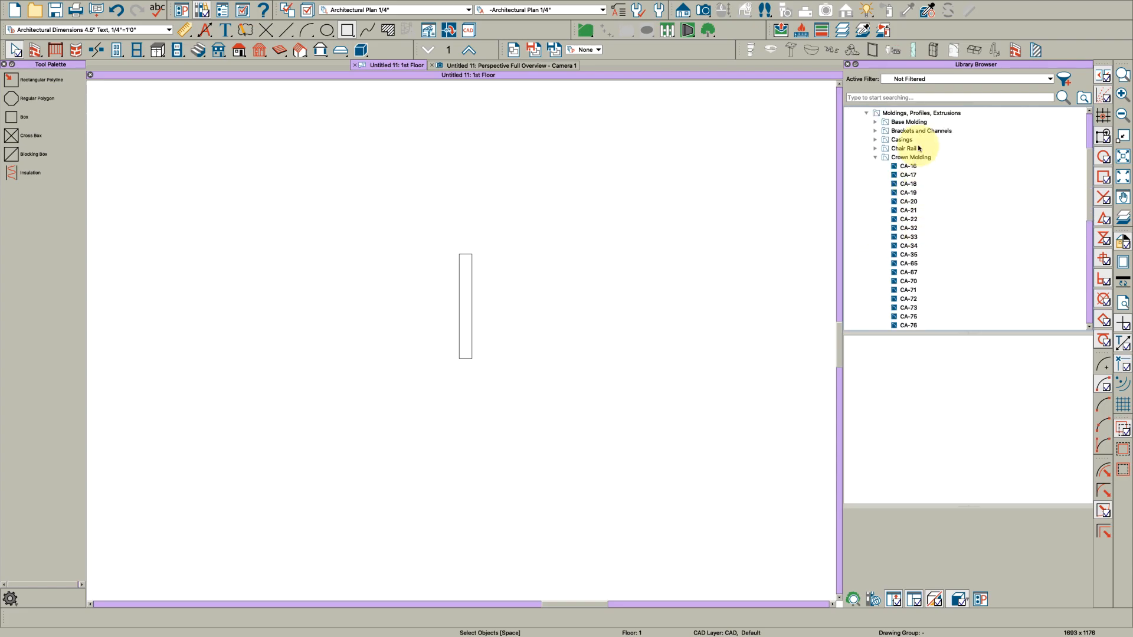
pyautogui.click(909, 157)
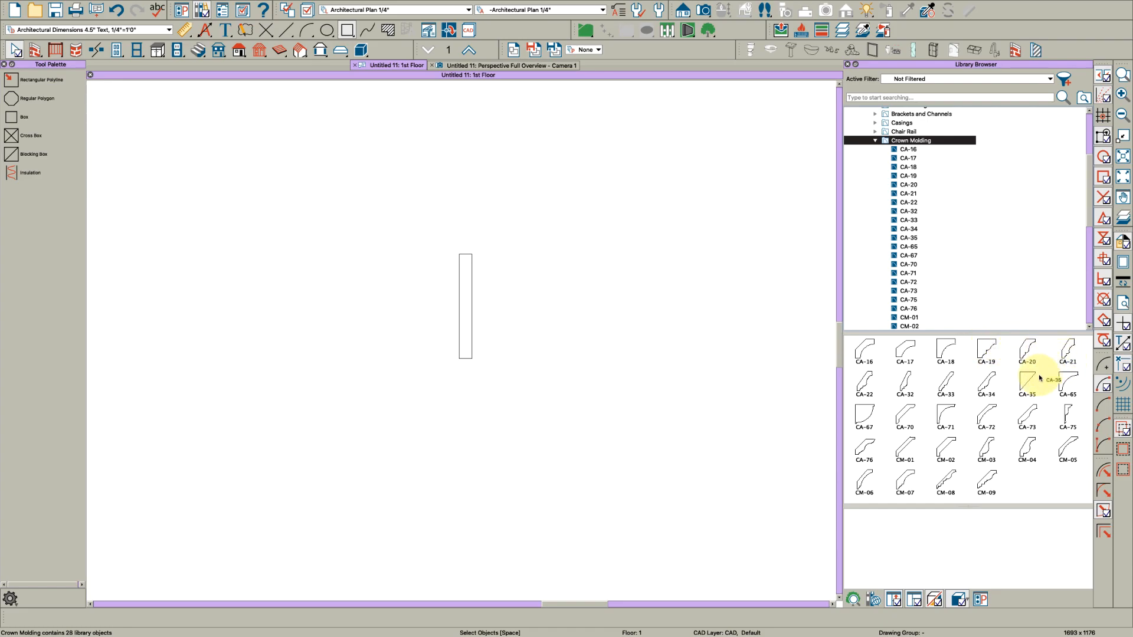
pyautogui.moveTo(966, 421)
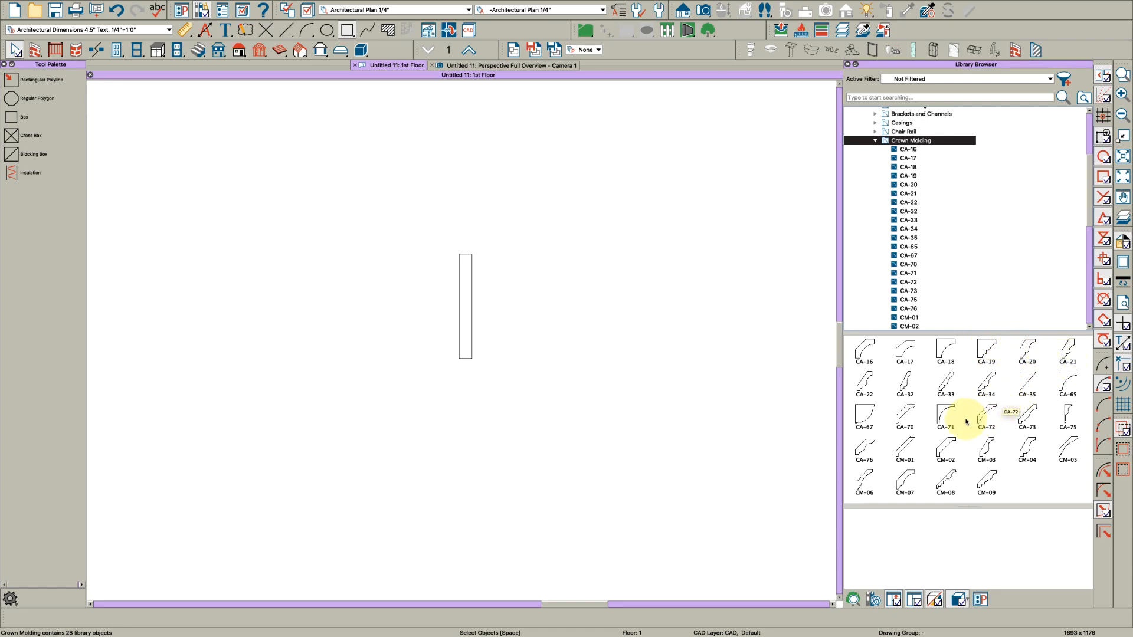
pyautogui.moveTo(878, 383)
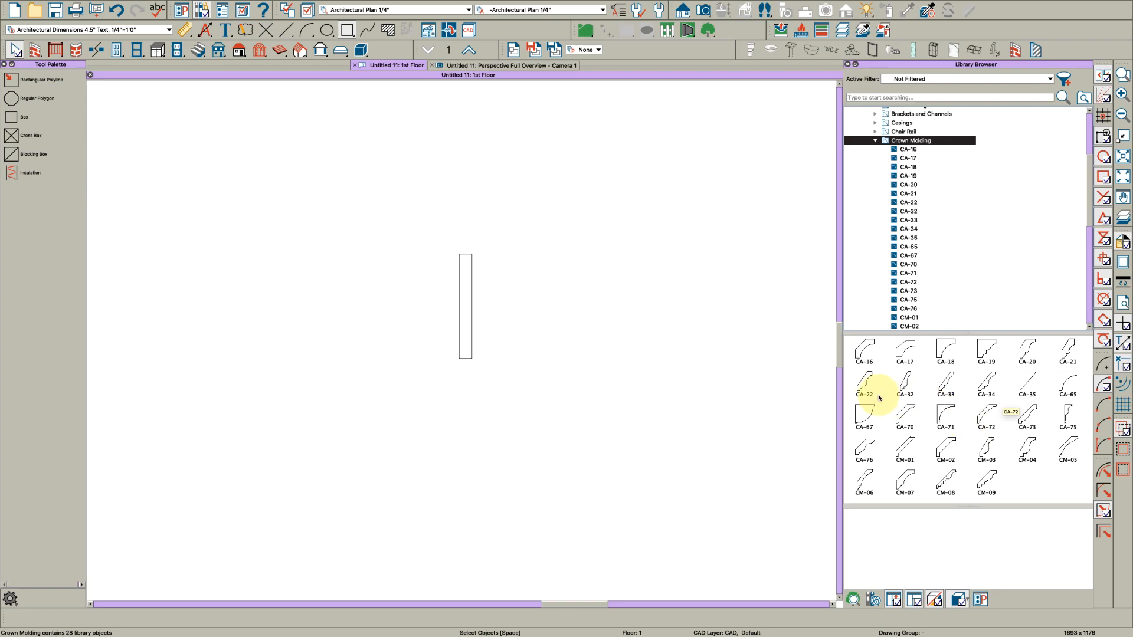
pyautogui.click(985, 383)
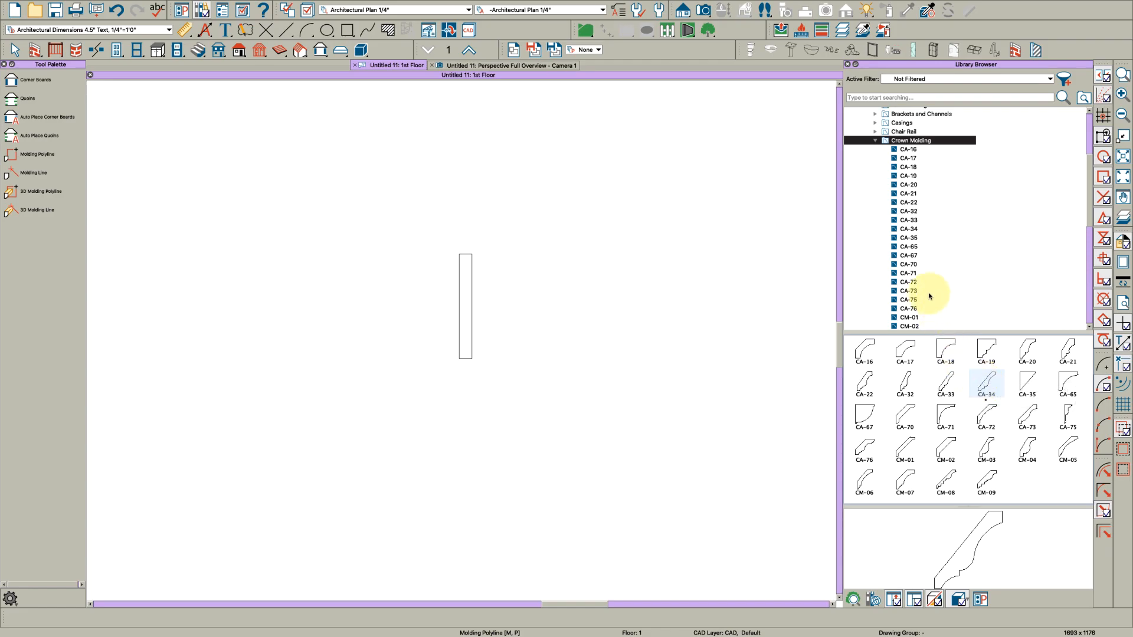
pyautogui.rightClick(908, 228)
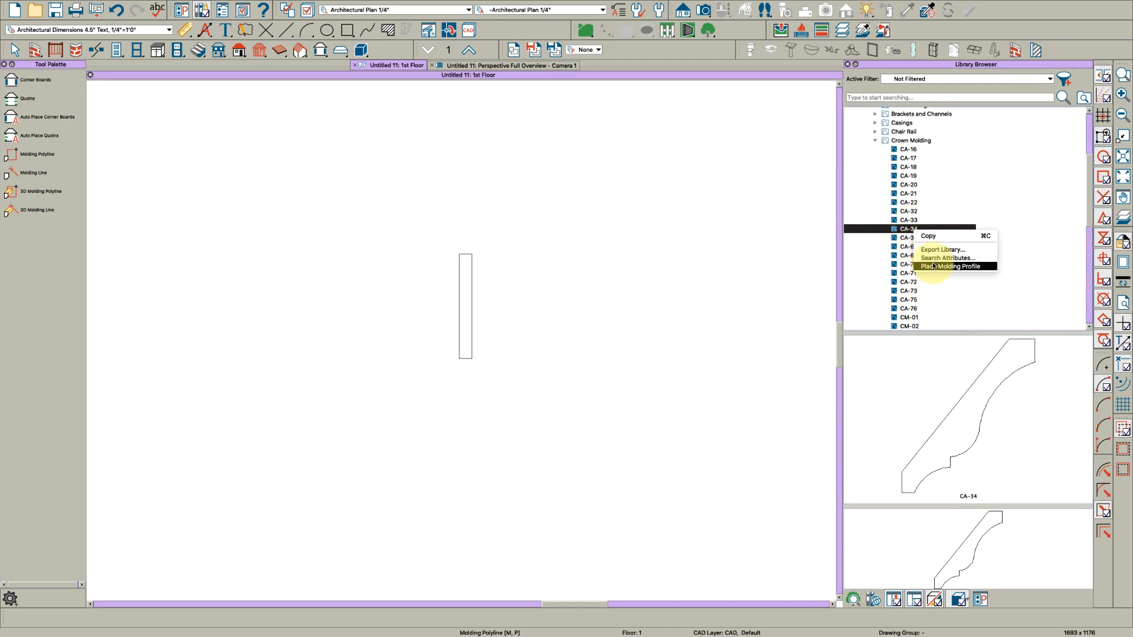
# Place the CA-34 profile in the plan and move the rectangle against its back edge
pyautogui.click(950, 265)
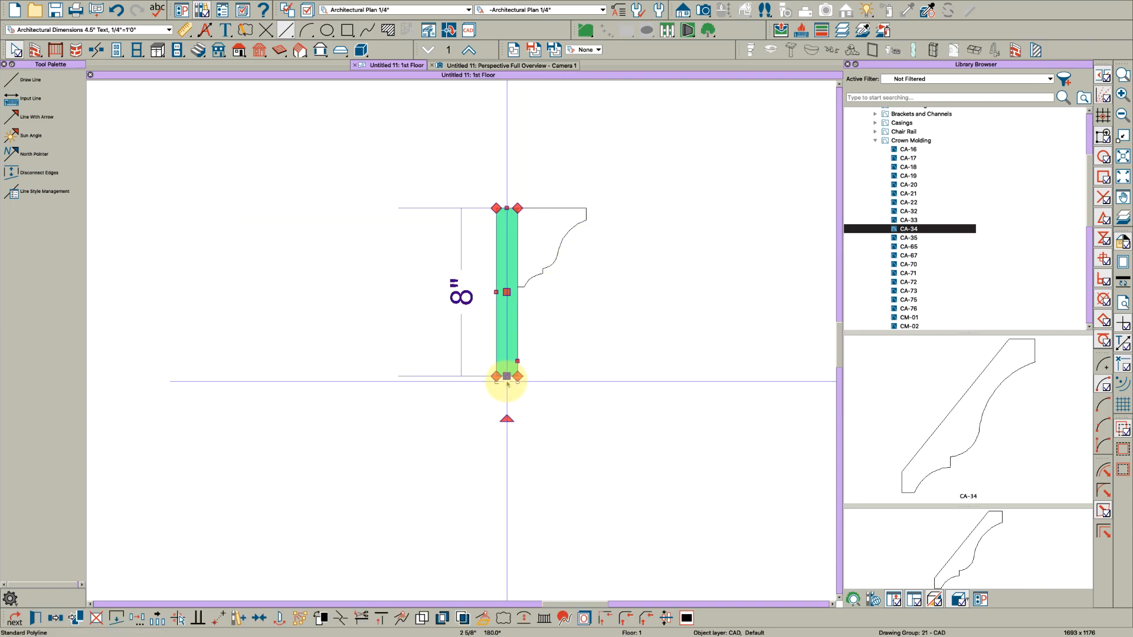
pyautogui.moveTo(506, 376); pyautogui.dragTo(500, 422)
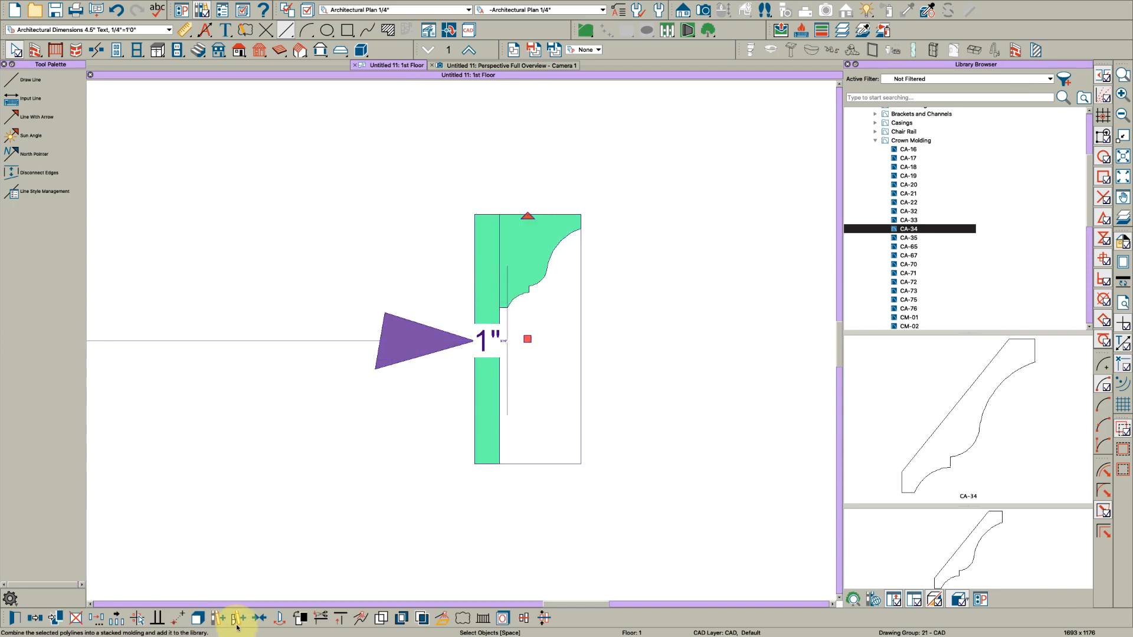
pyautogui.moveTo(237, 619)
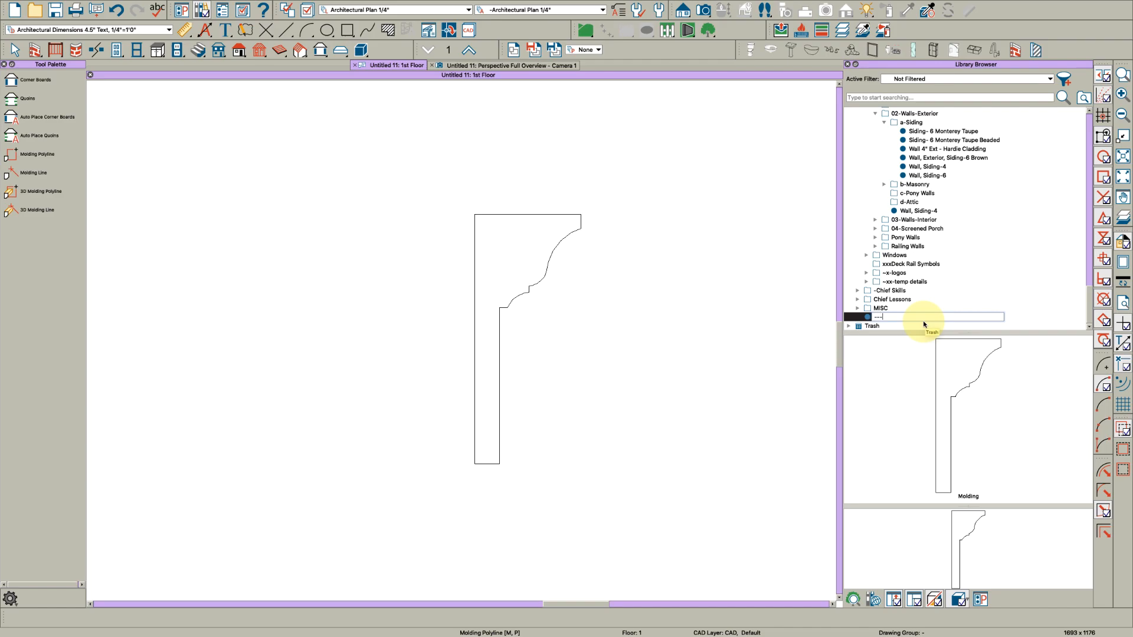
# Name the new combined molding profile 'AA Lintel for Chief Skills' in the User Catalog
pyautogui.write('AA Lintel for Chief Skills')
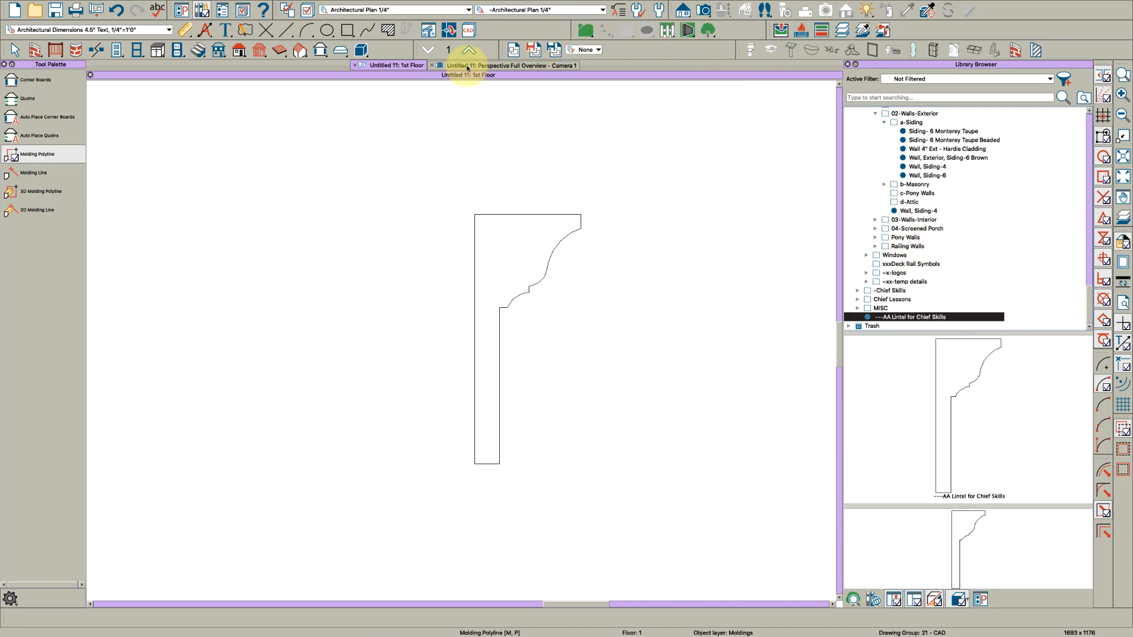
# Apply the AA Lintel for Chief Skills as a 10" wide, wrapped exterior lintel on the left window
pyautogui.click(510, 65)
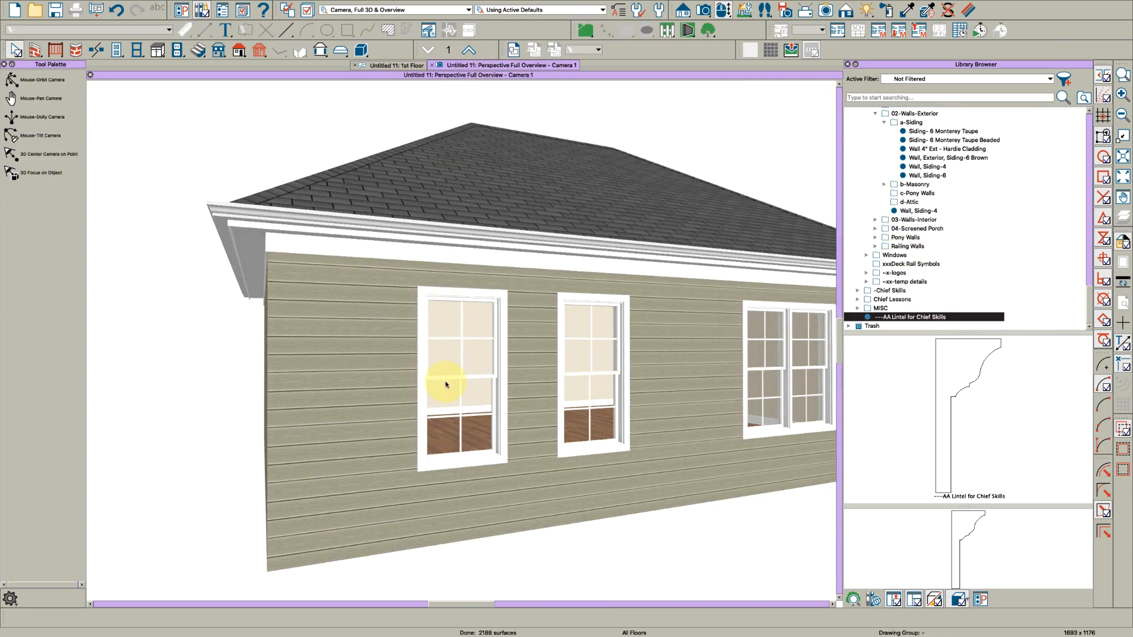
pyautogui.doubleClick(459, 383)
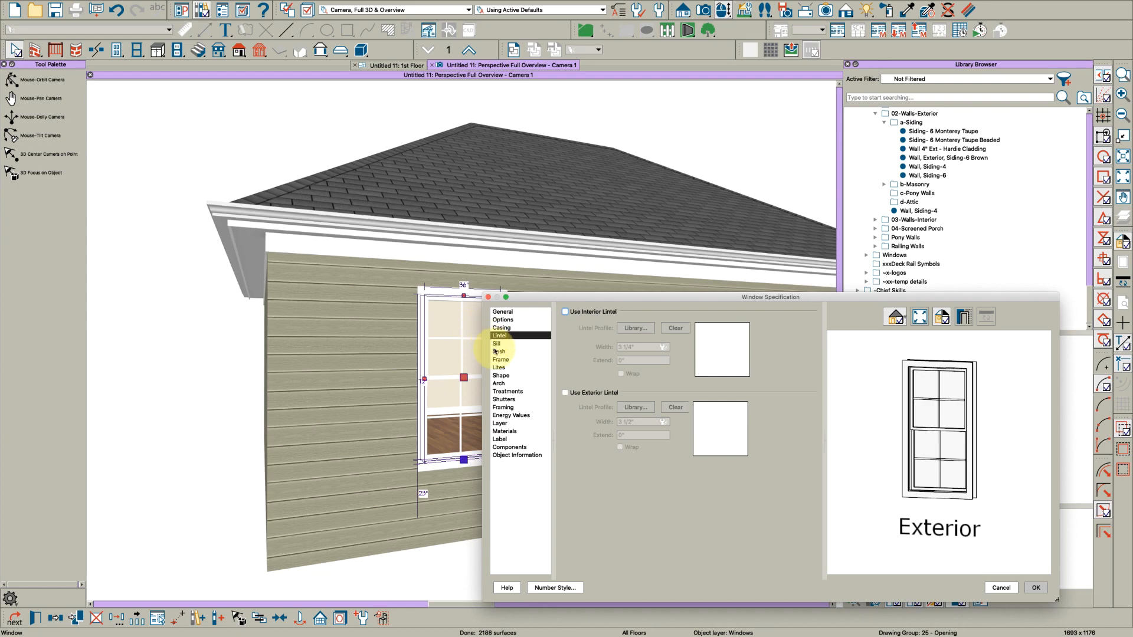
pyautogui.click(565, 392)
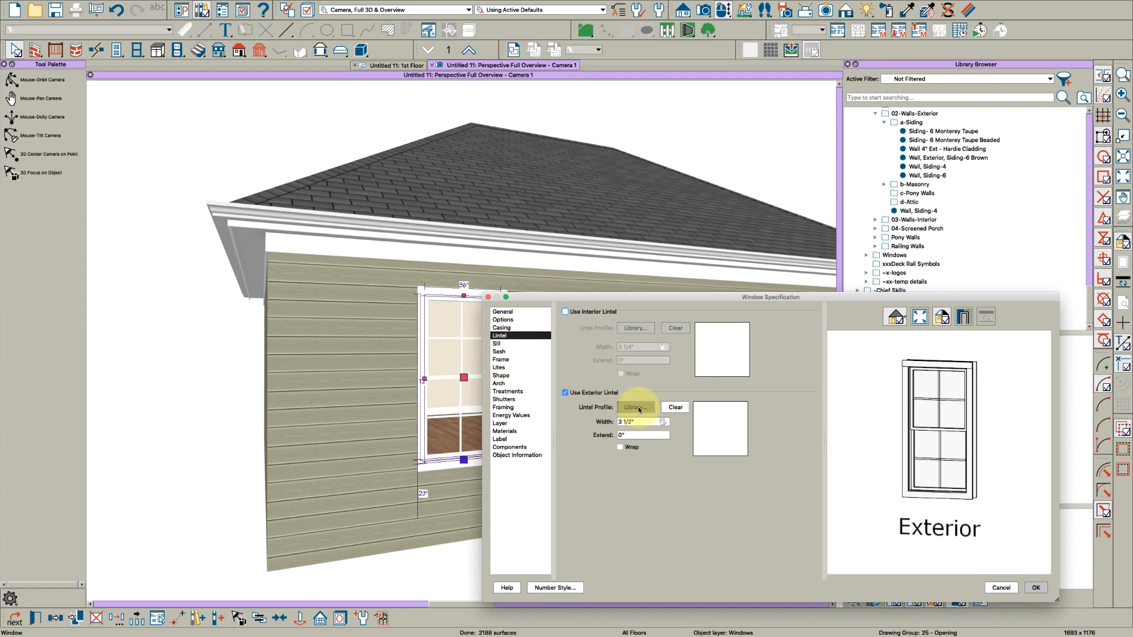
pyautogui.click(635, 408)
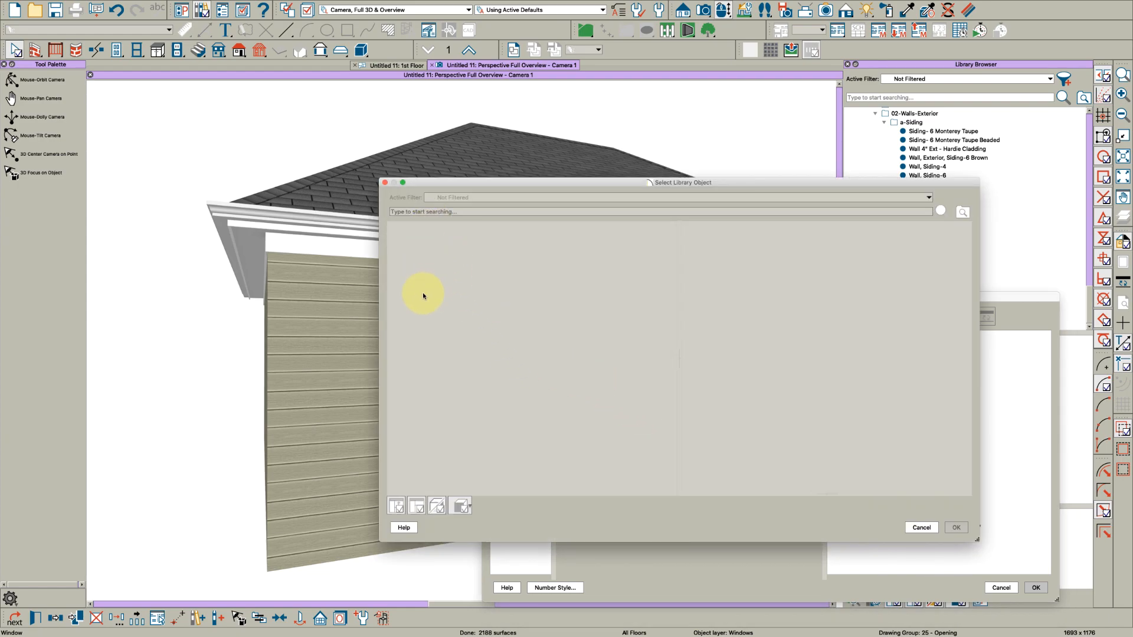
pyautogui.click(456, 288)
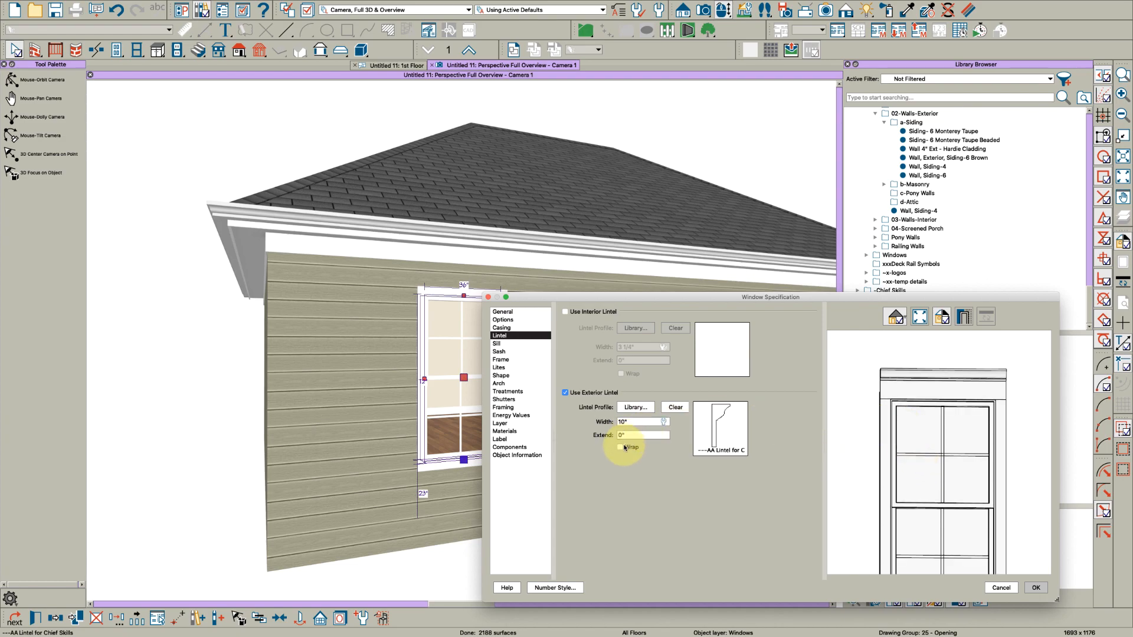
pyautogui.click(619, 447)
pyautogui.write('3 1/2')
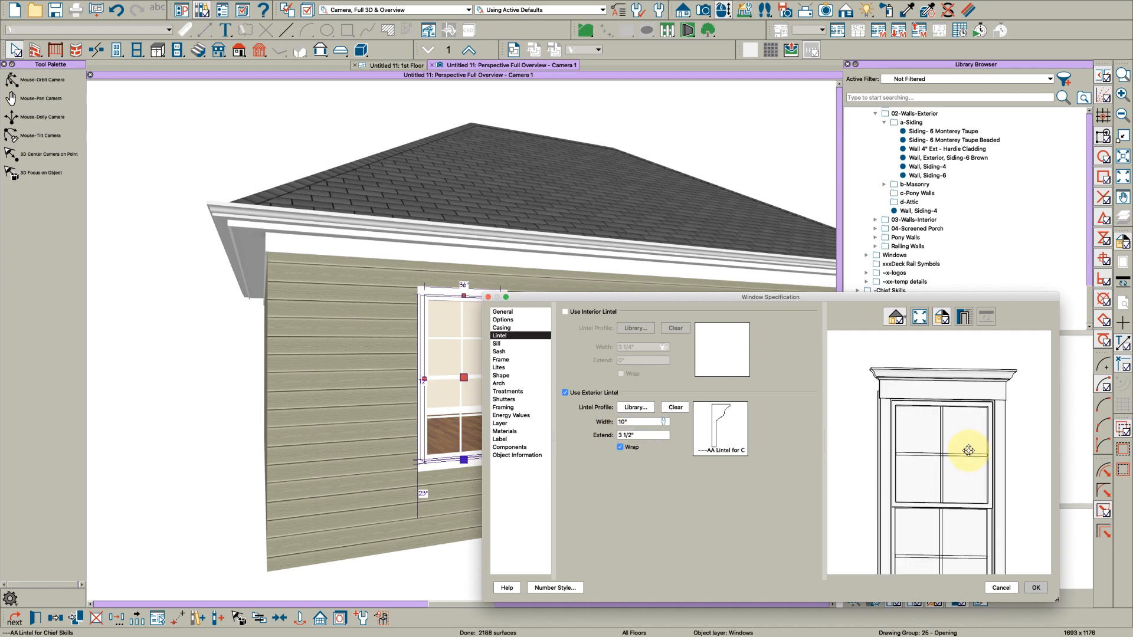
pyautogui.click(1034, 588)
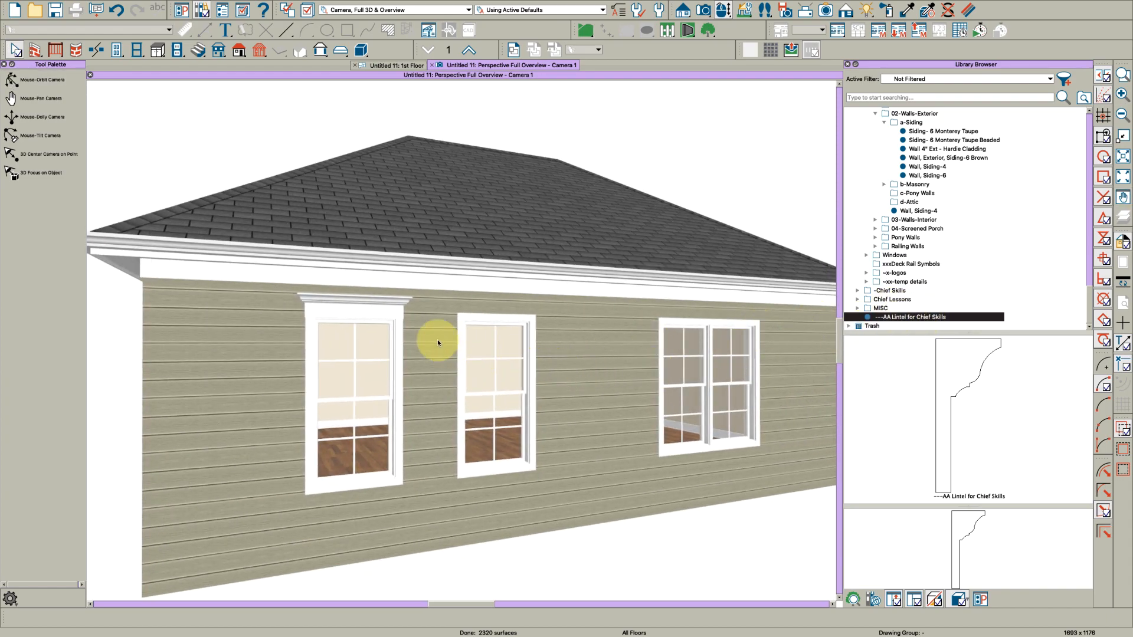
pyautogui.click(684, 354)
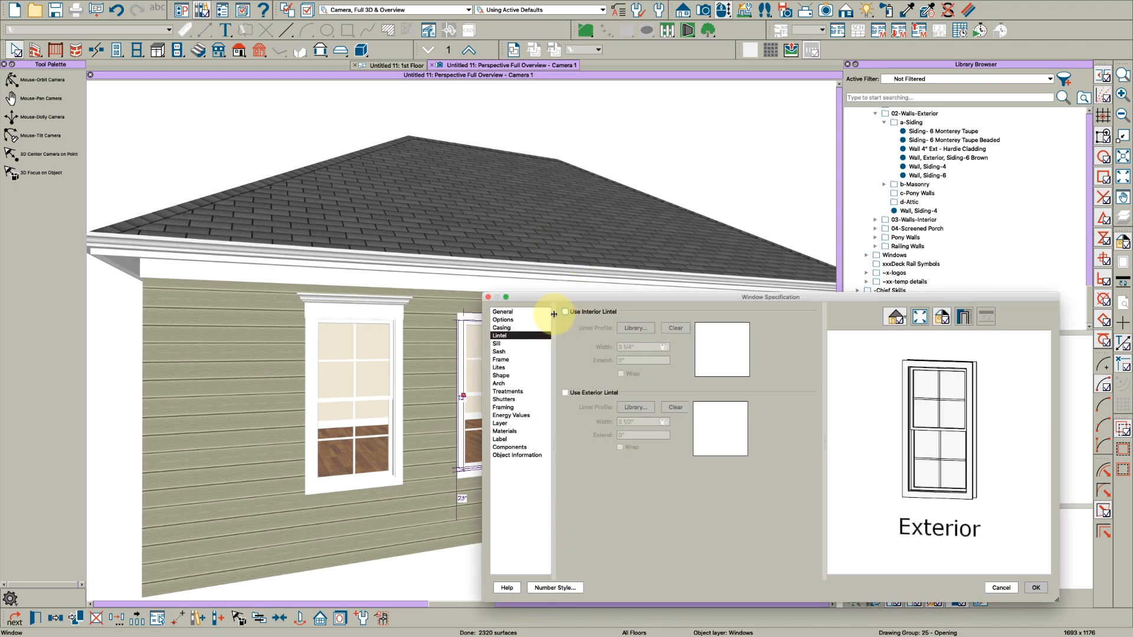
pyautogui.click(565, 391)
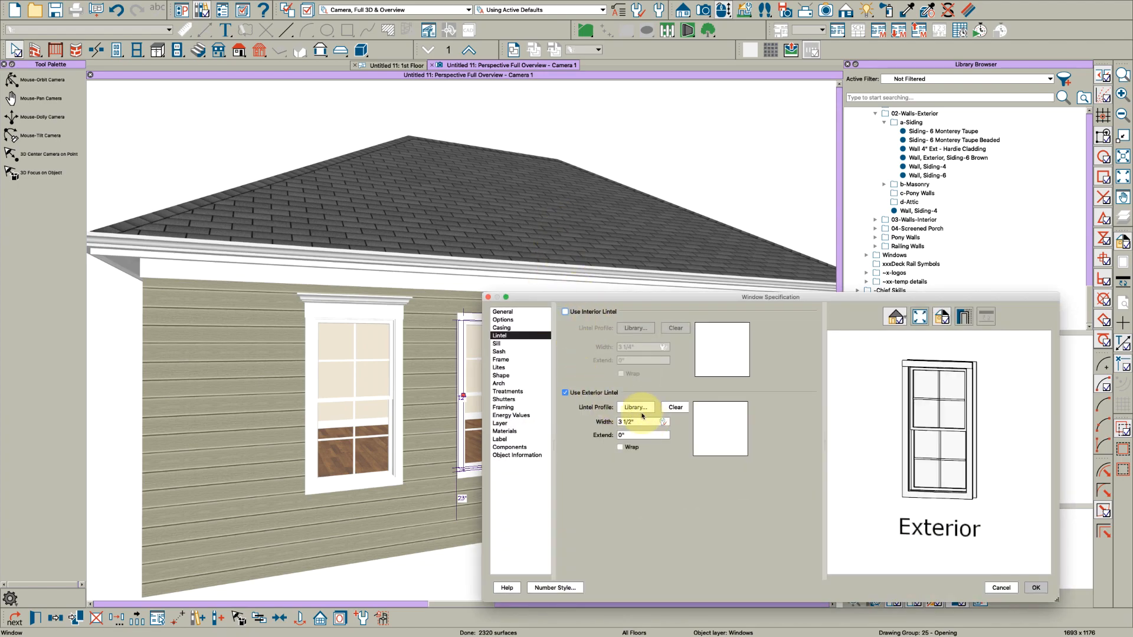
pyautogui.click(635, 407)
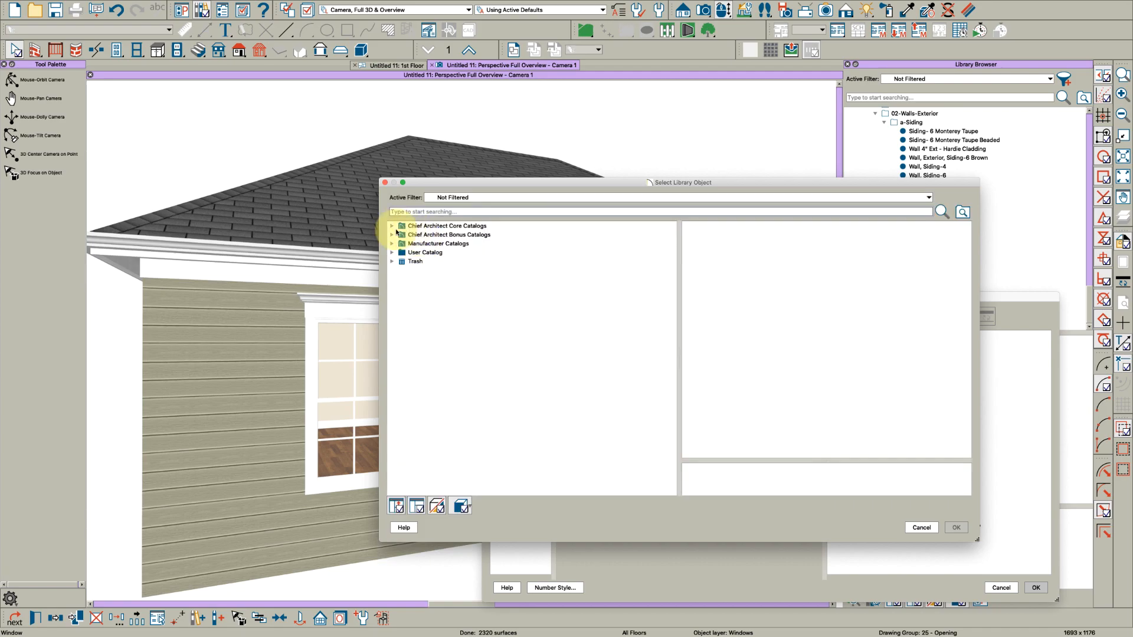
pyautogui.click(392, 225)
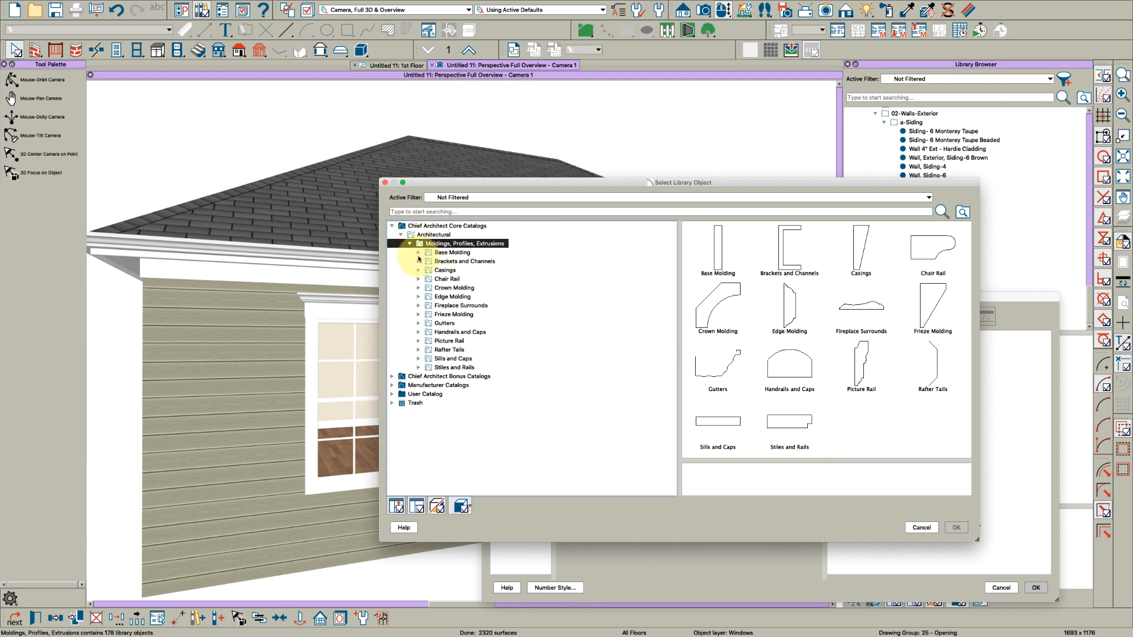
pyautogui.click(417, 253)
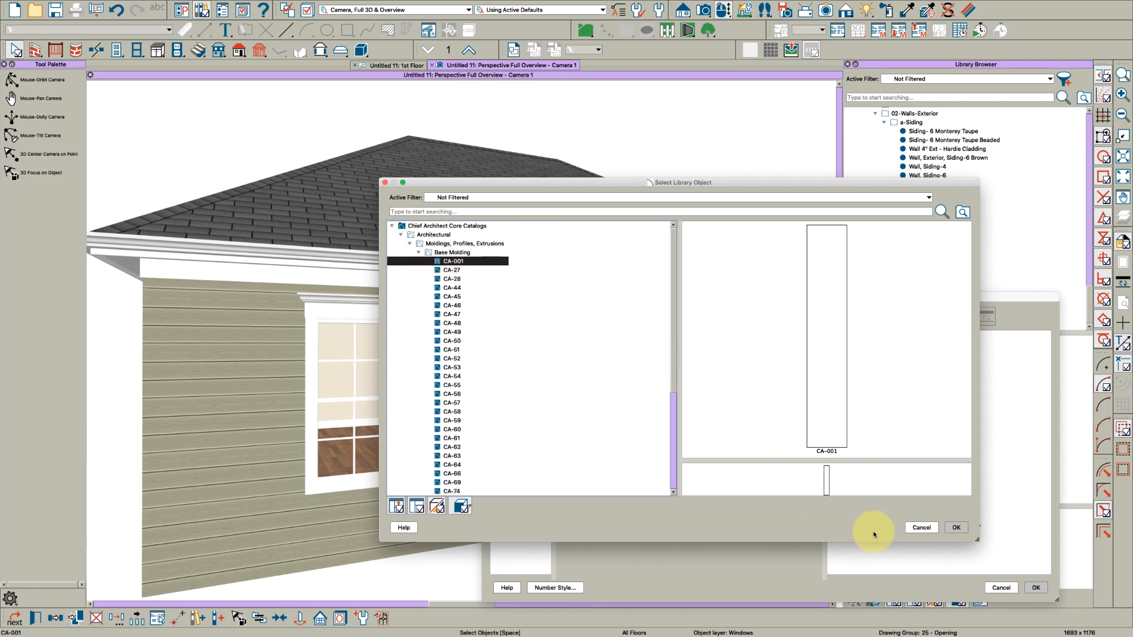
pyautogui.click(954, 527)
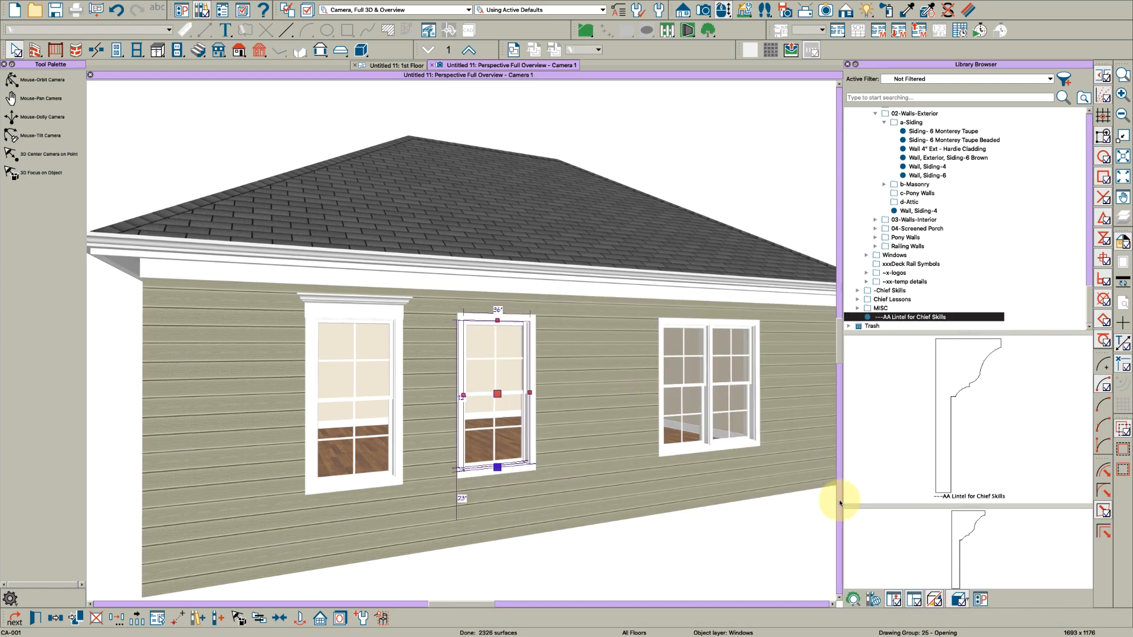
# Apply the AA Lintel for Chief Skills profile at 10" width with Wrap checked to the middle window
pyautogui.click(889, 290)
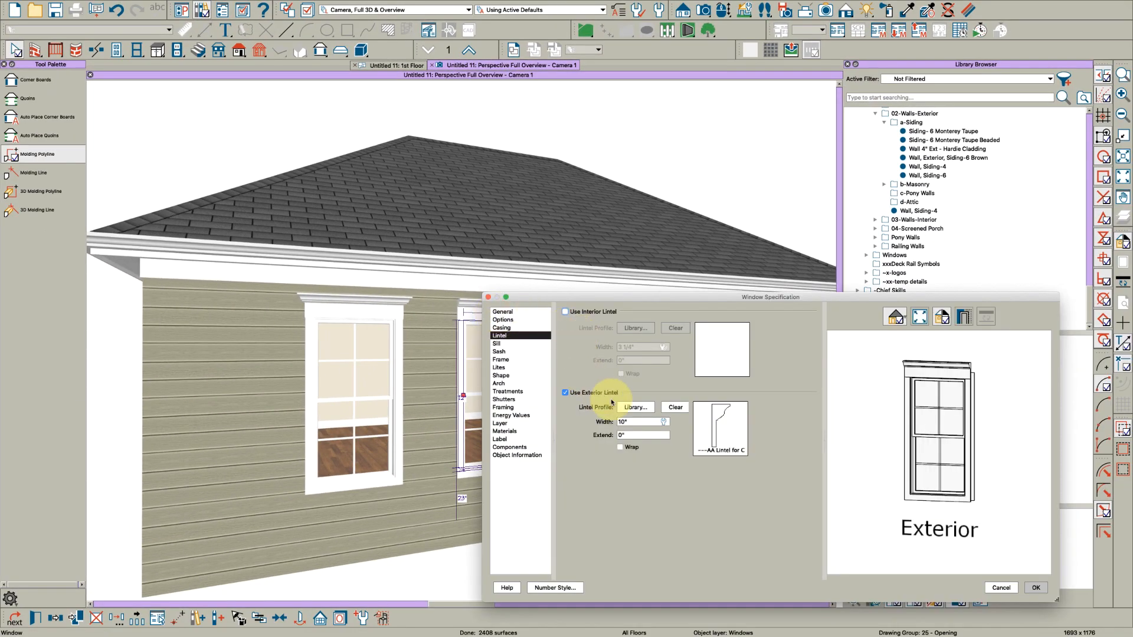
pyautogui.click(620, 446)
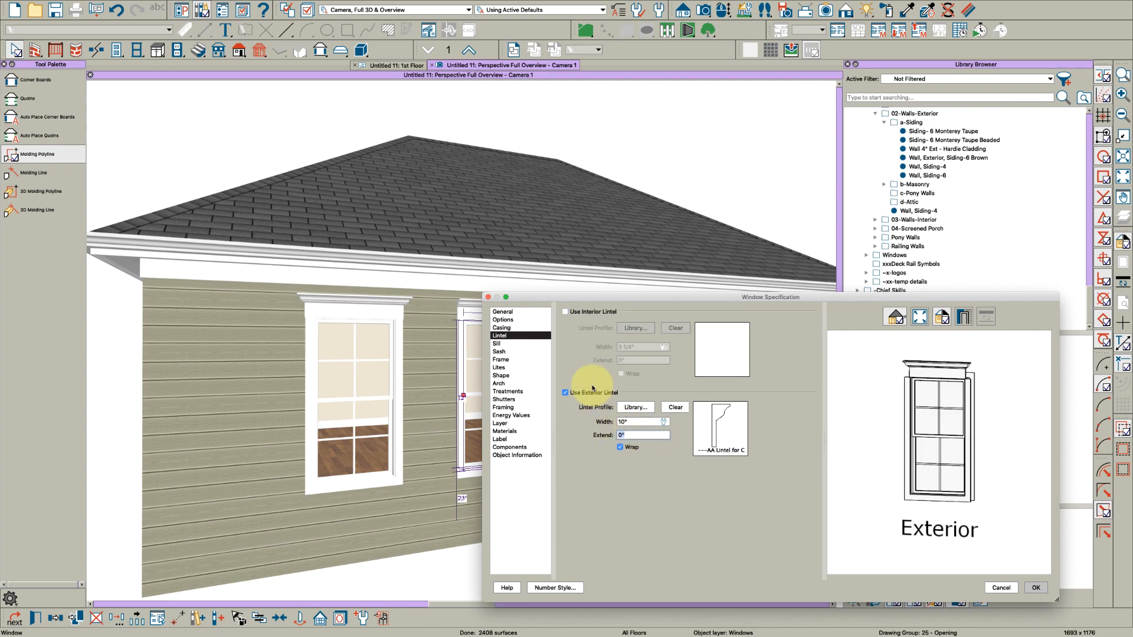
pyautogui.click(1035, 588)
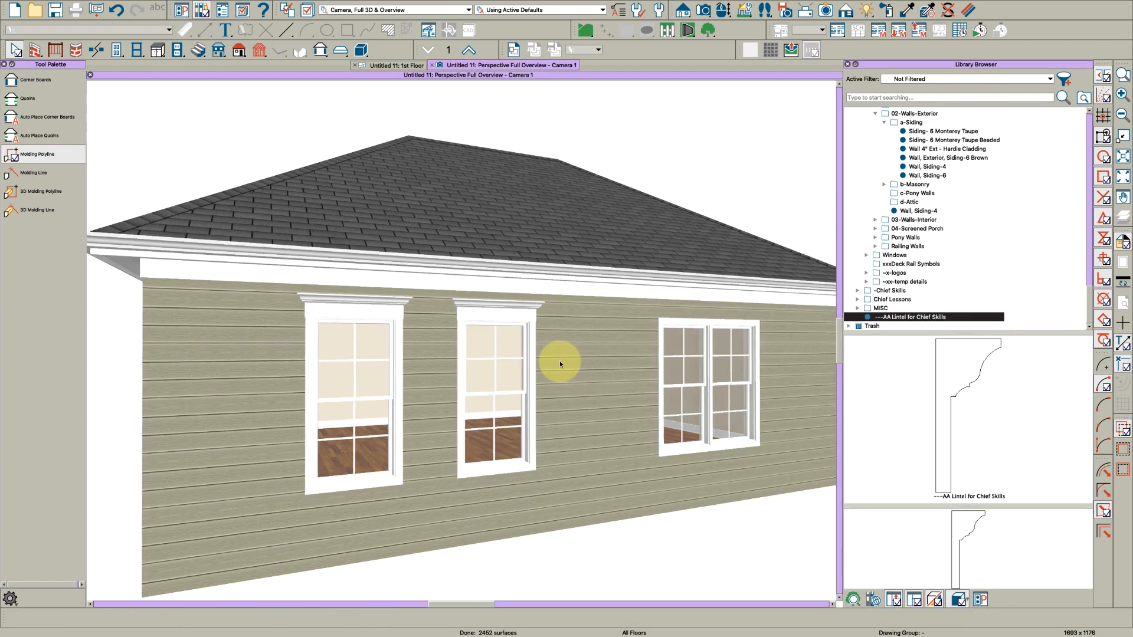
pyautogui.moveTo(564, 361); pyautogui.dragTo(568, 352)
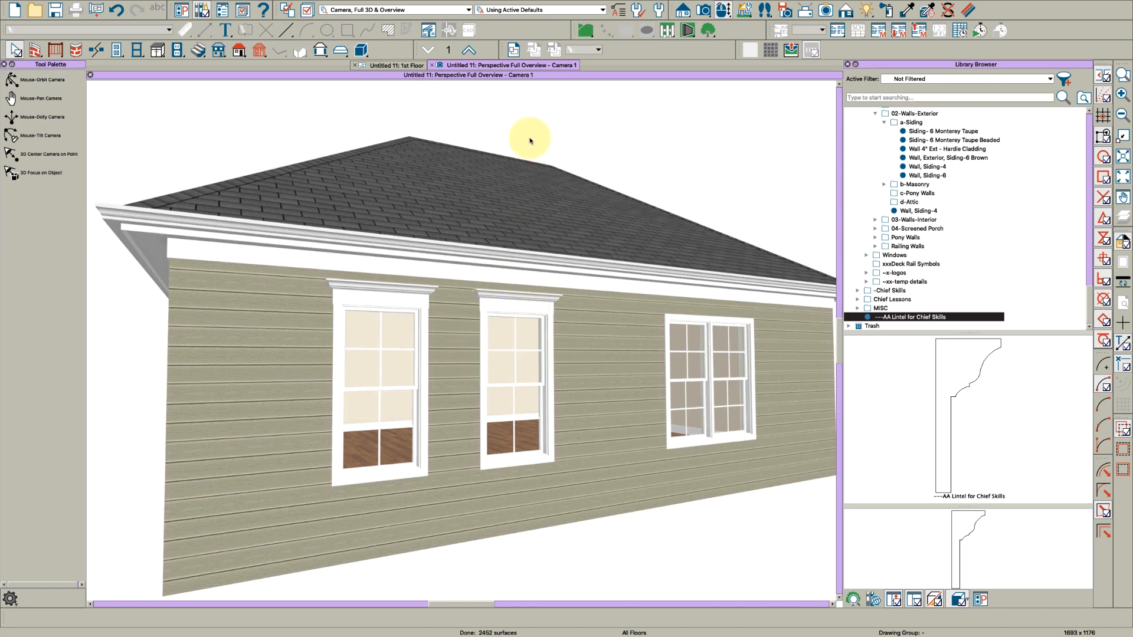
# Add the molding polyline profile from the 1st Floor plan to the library as 'BB Lintel for Chief Skills'
pyautogui.click(390, 65)
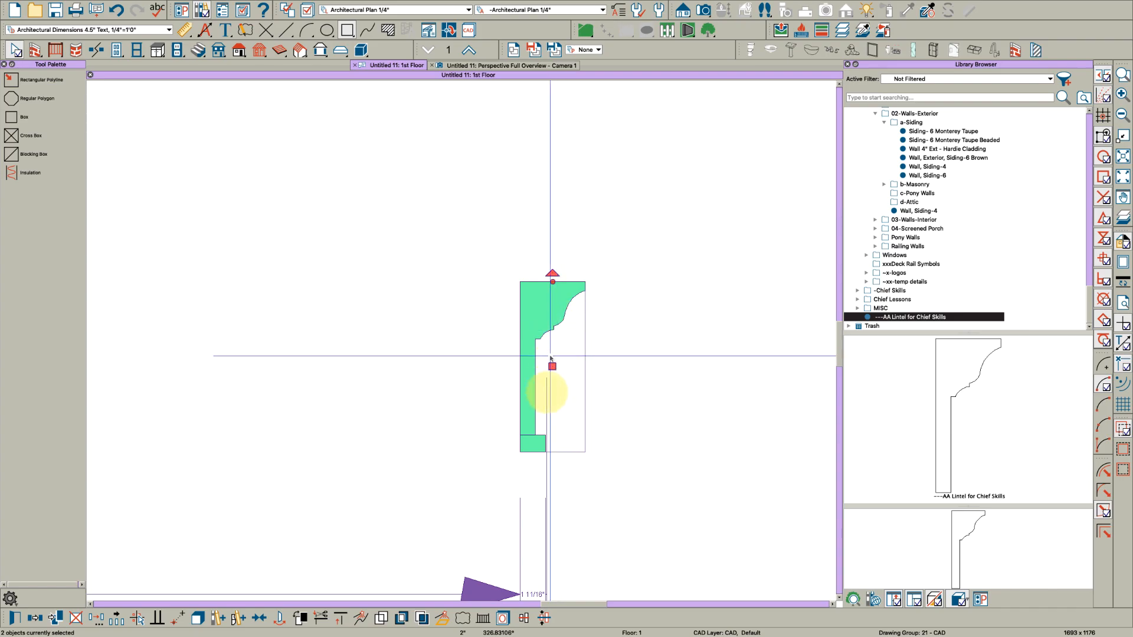
pyautogui.click(381, 618)
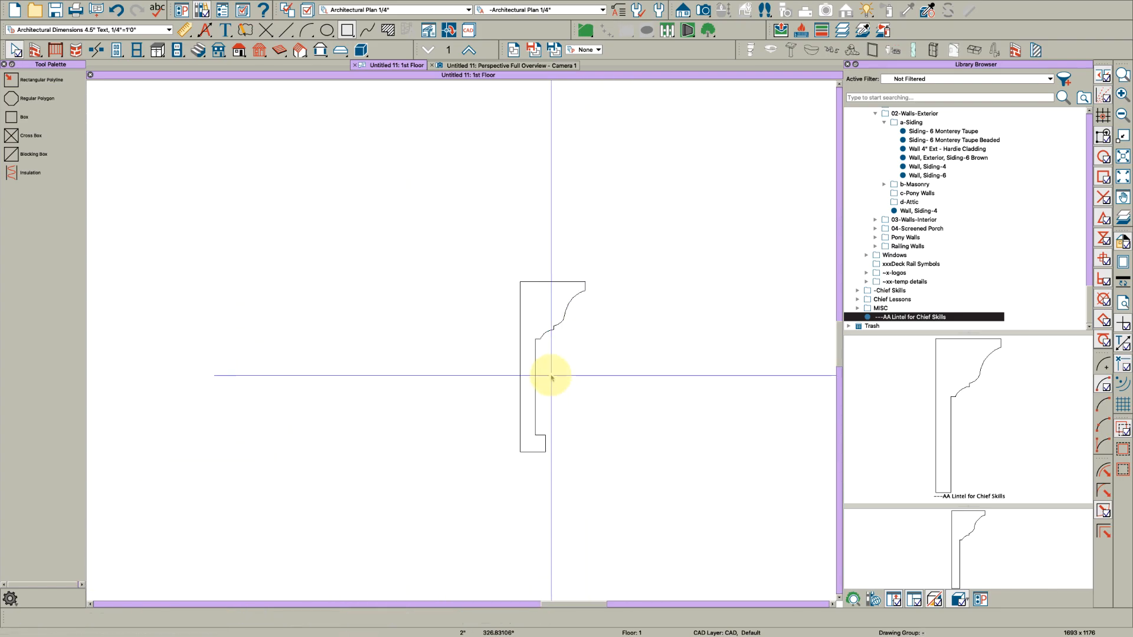
pyautogui.click(532, 361)
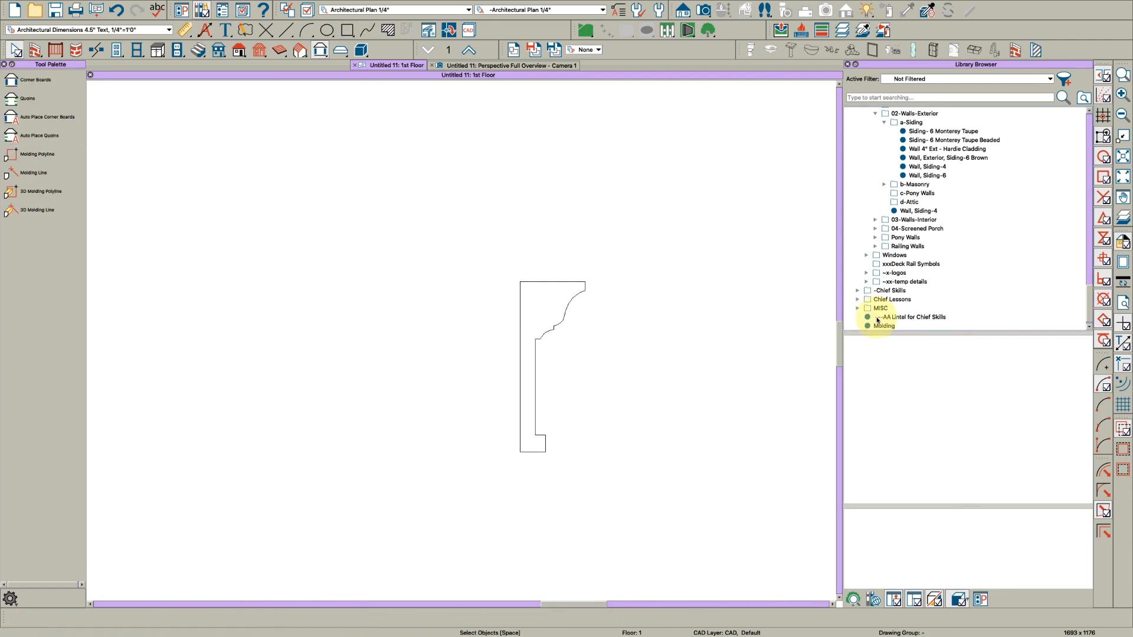
pyautogui.click(916, 316)
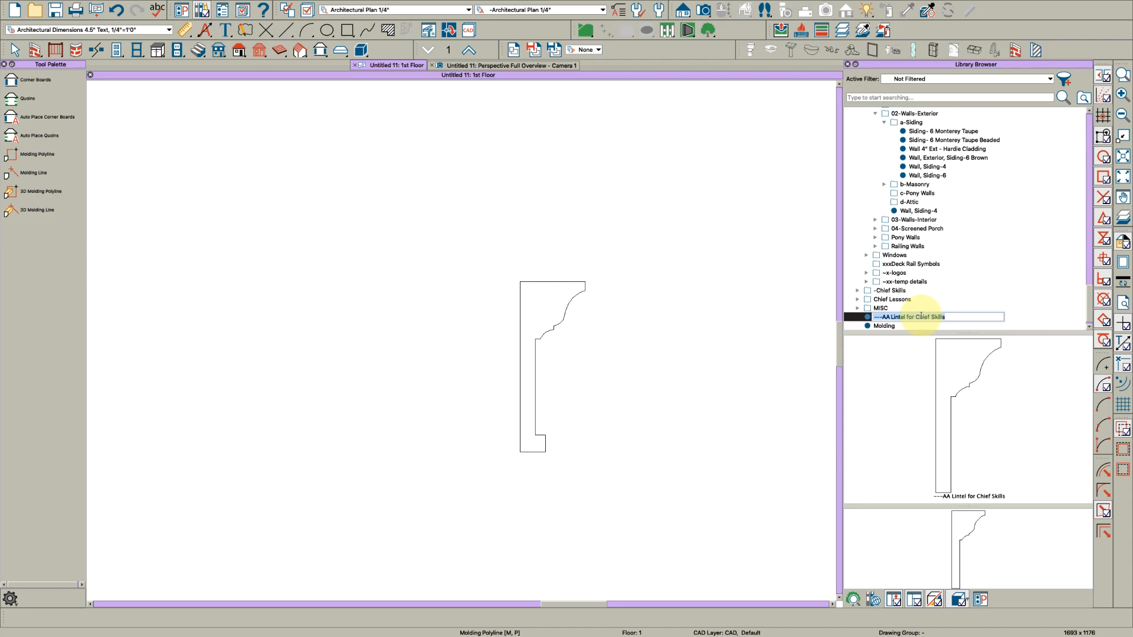
pyautogui.click(883, 325)
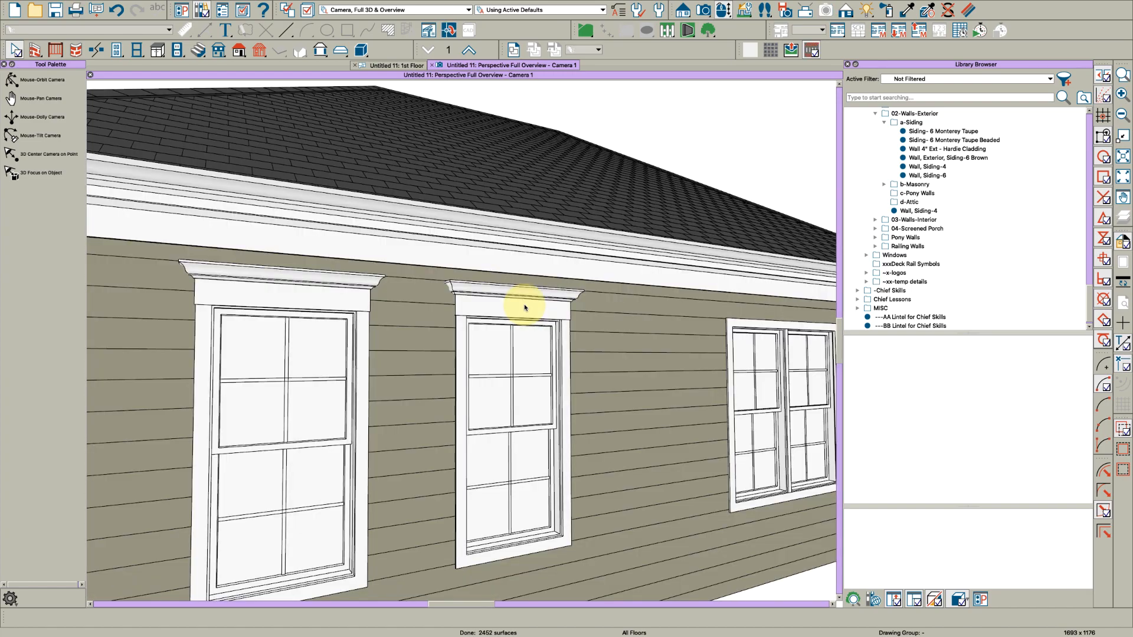
# Select the BB Lintel for Chief Skills profile in the Library Browser over the Perspective Full Overview
pyautogui.click(912, 326)
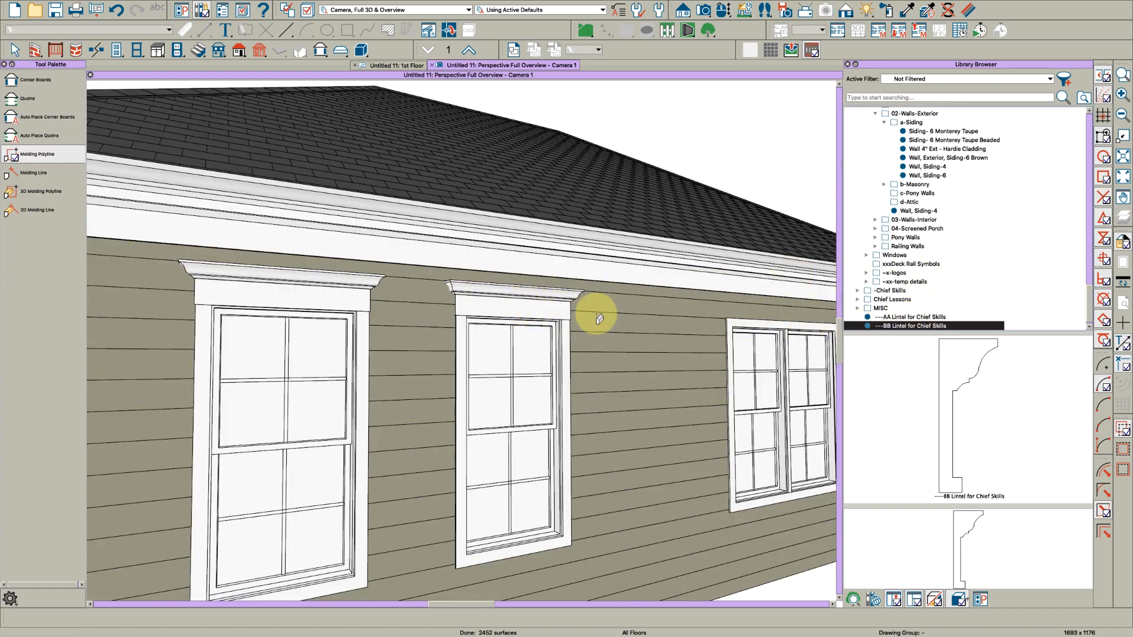